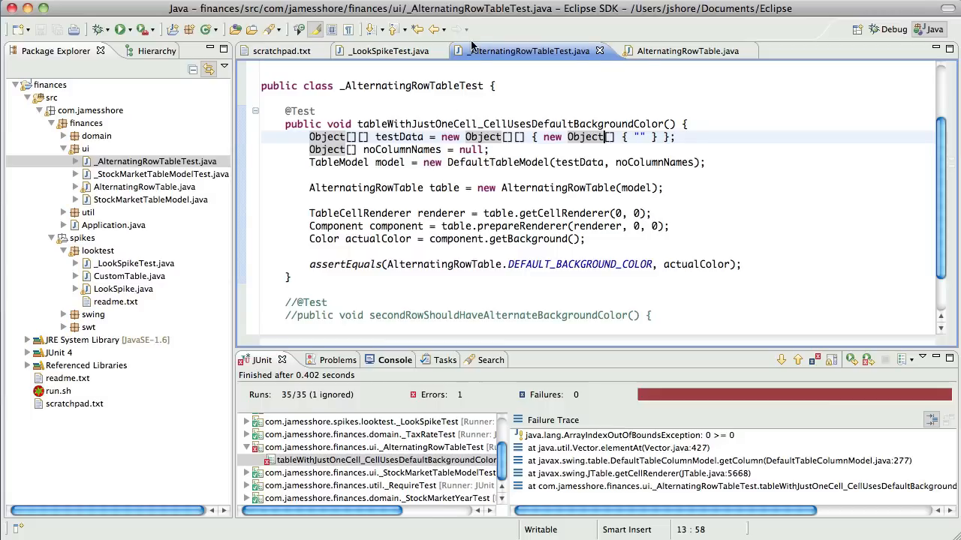
{"action": "mouse_move", "coordinate": [533, 50]}
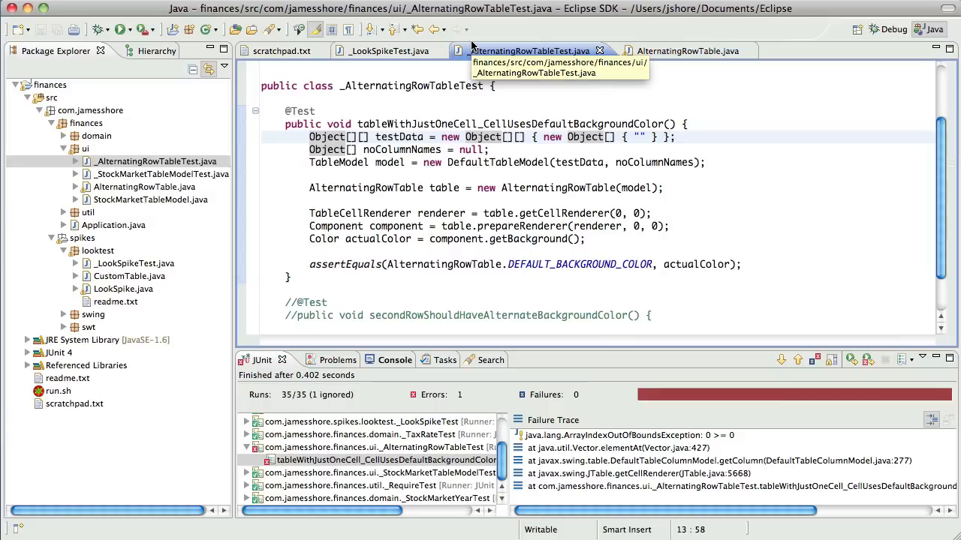
{"action": "mouse_move", "coordinate": [117, 289]}
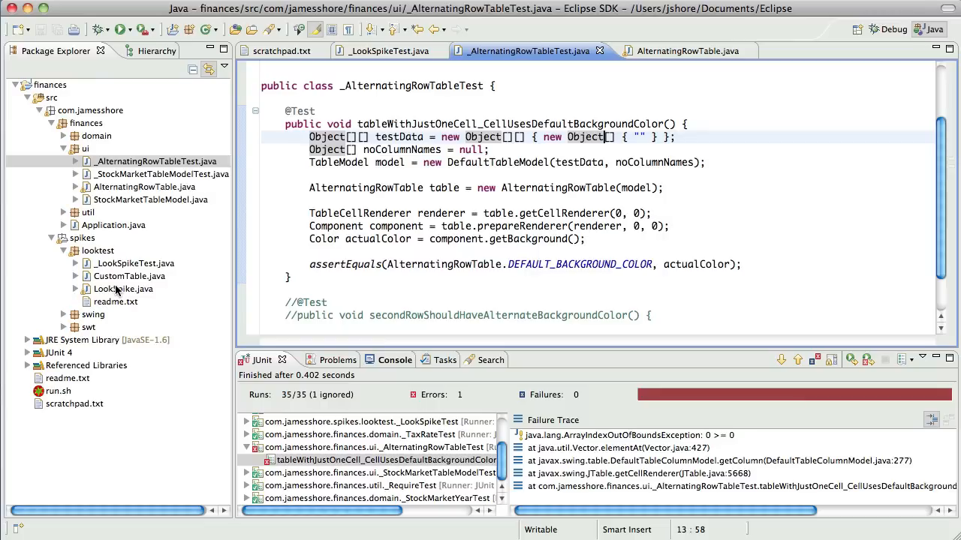
- Open LookSpike.java from the Package Explorer
{"action": "left_click", "coordinate": [121, 289]}
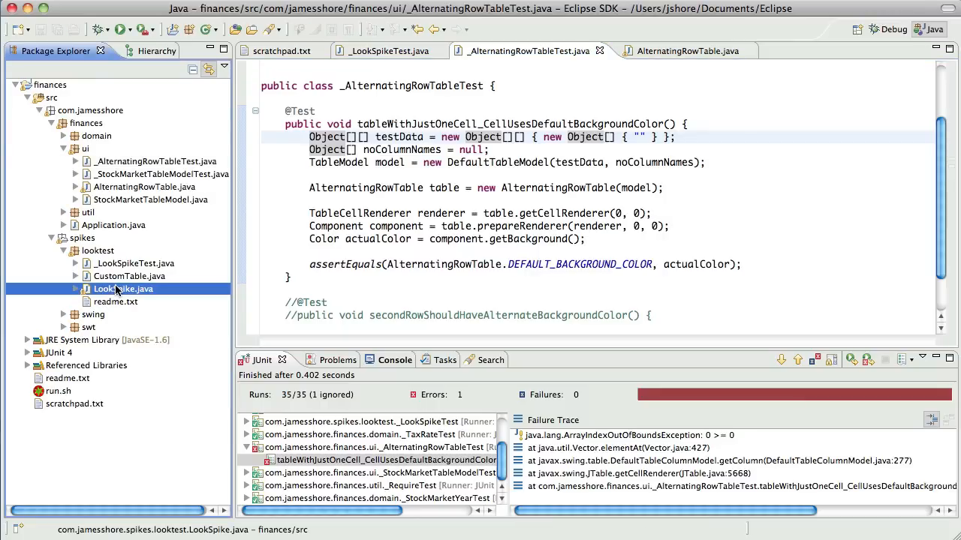
{"action": "double_click", "coordinate": [122, 288]}
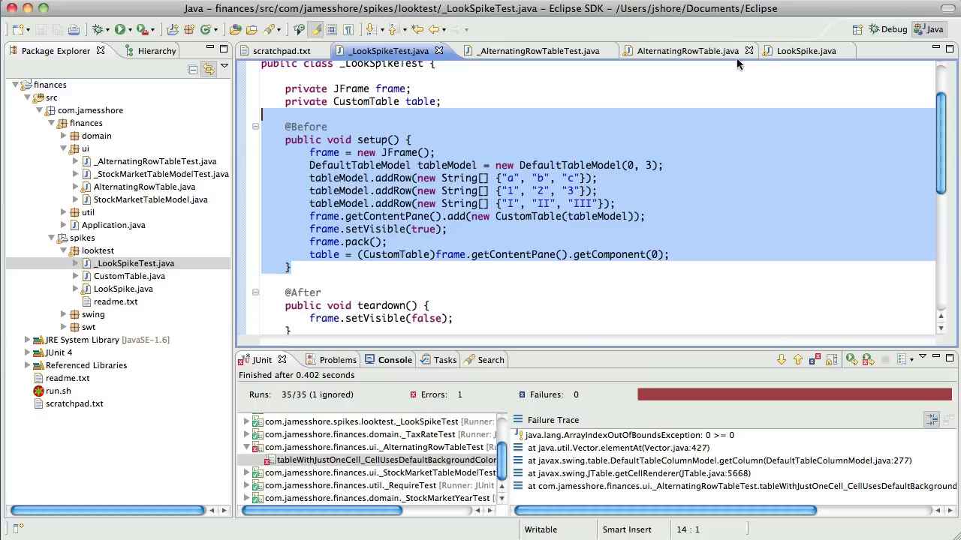
- Paste setup into _AlternatingRowTableTest, then return to _LookSpikeTest for the frame and table fields
{"action": "left_click", "coordinate": [802, 51]}
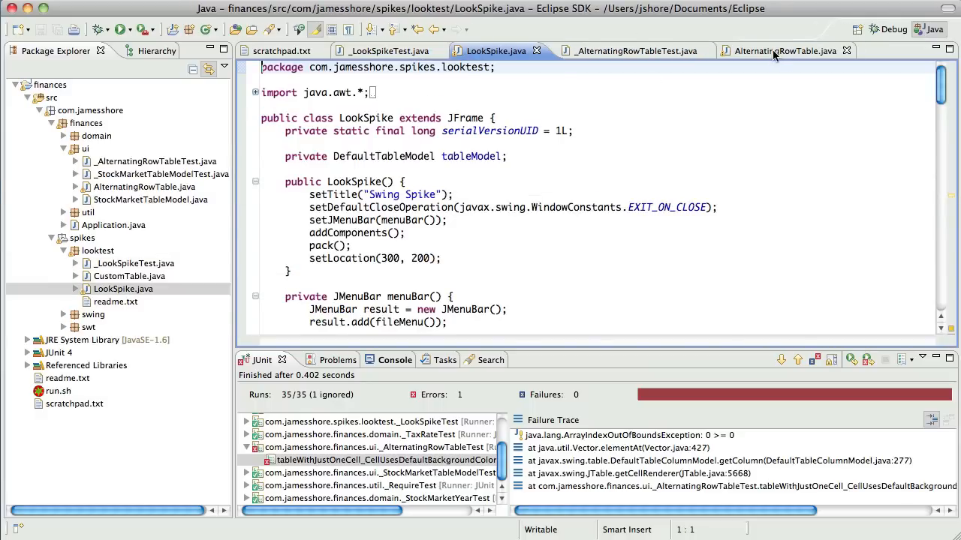
{"action": "left_click", "coordinate": [622, 50]}
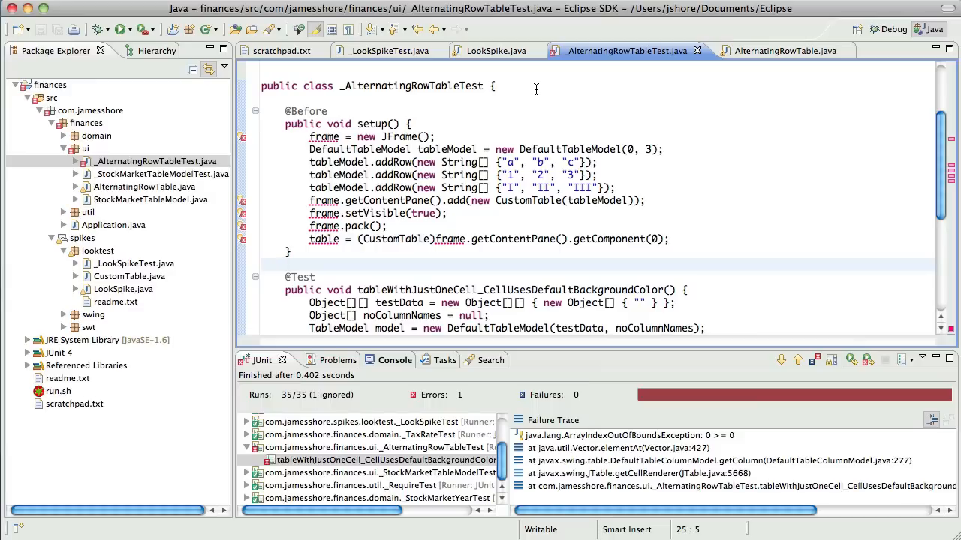
{"action": "mouse_move", "coordinate": [390, 148]}
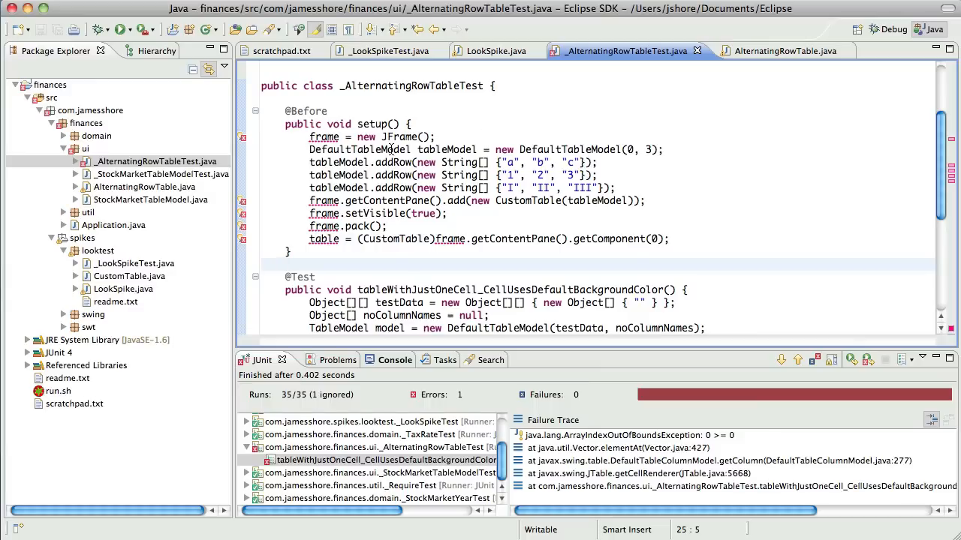
{"action": "mouse_move", "coordinate": [332, 149]}
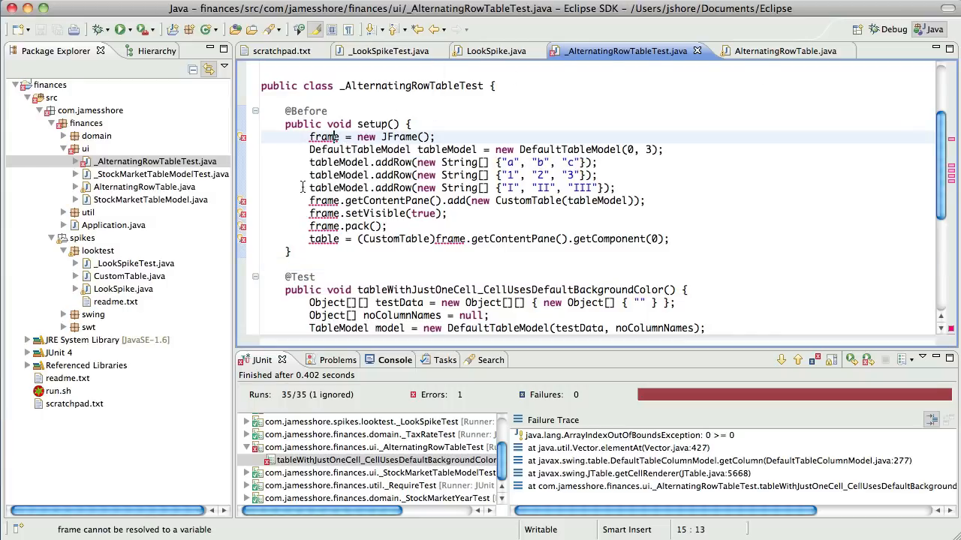
{"action": "left_click", "coordinate": [491, 51]}
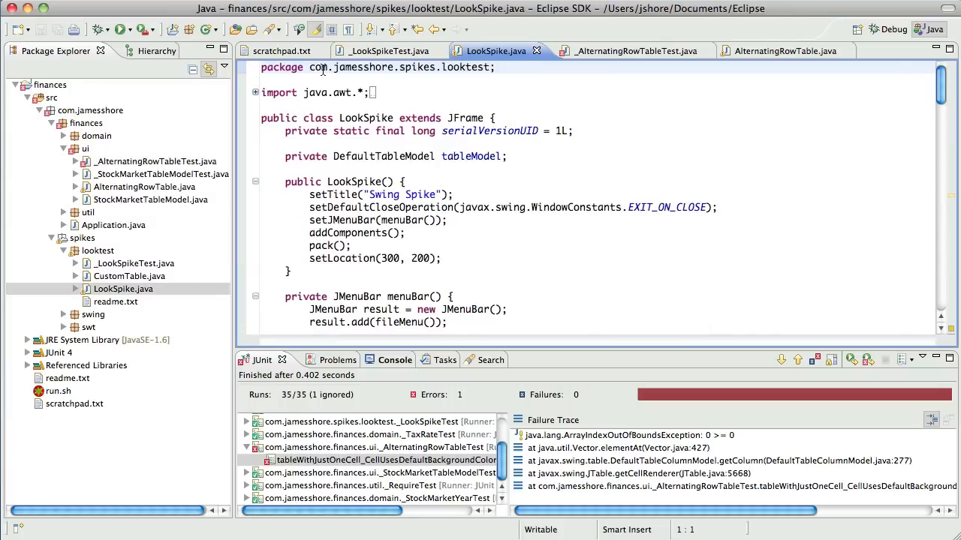
{"action": "left_click", "coordinate": [385, 51]}
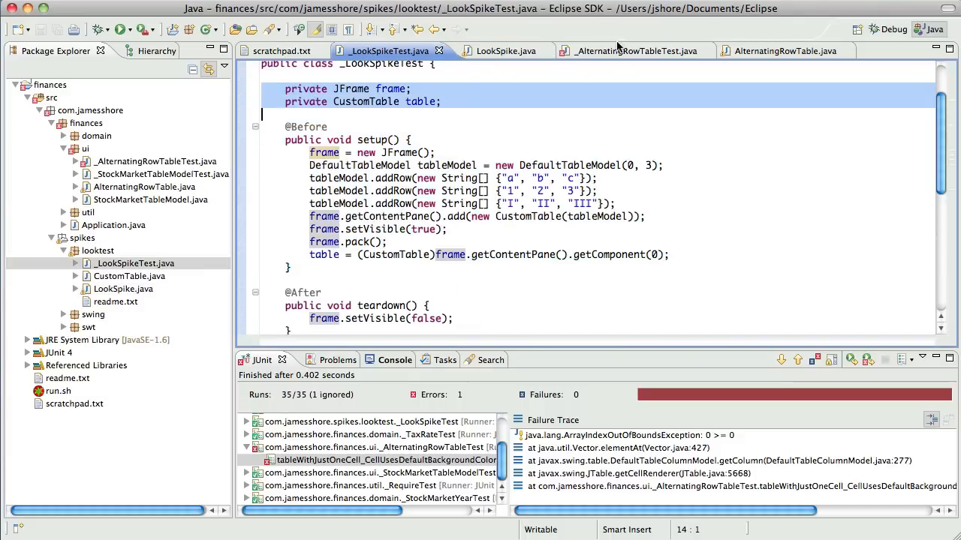
- Return to _AlternatingRowTableTest.java to receive the frame and table field declarations
{"action": "left_click", "coordinate": [623, 50]}
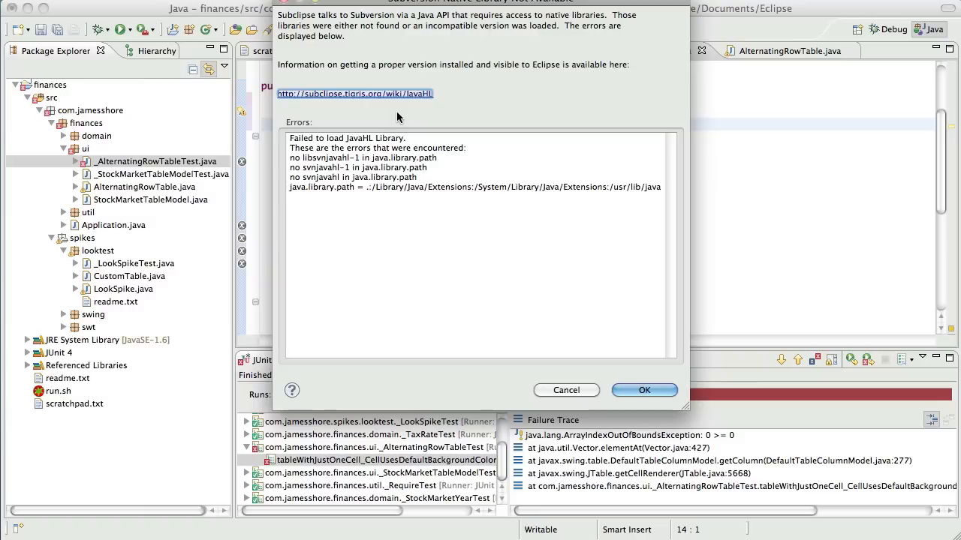
{"action": "mouse_move", "coordinate": [346, 168]}
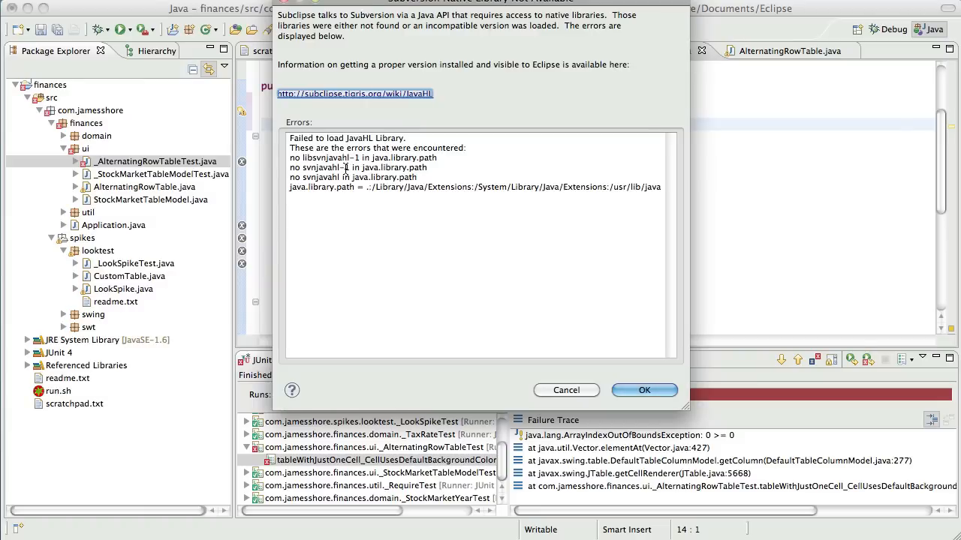
{"action": "mouse_move", "coordinate": [577, 399]}
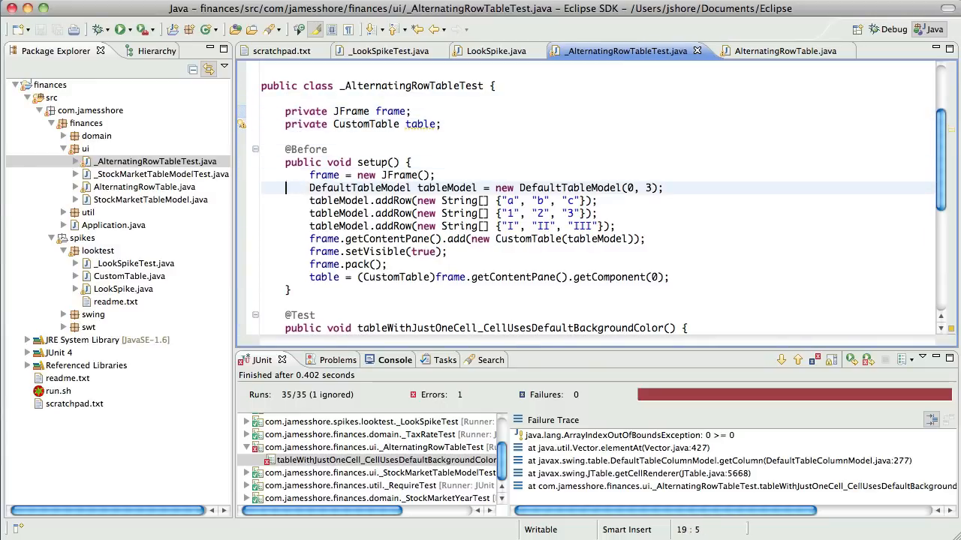
- Add the JFrame field, then scroll to the tableWithJustOneCell test body to comment it out
{"action": "type", "text": "JFrame"}
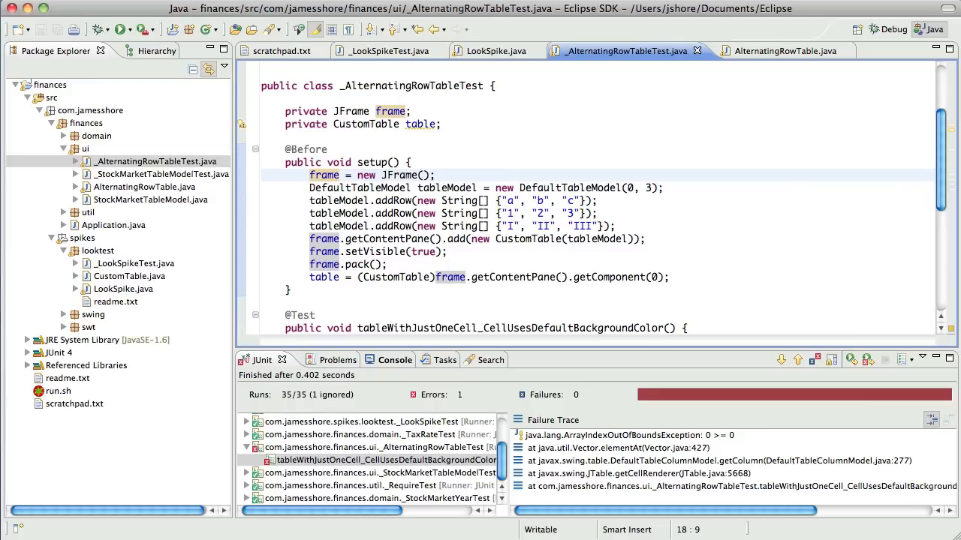
{"action": "scroll", "scroll_direction": "down", "scroll_amount": 3}
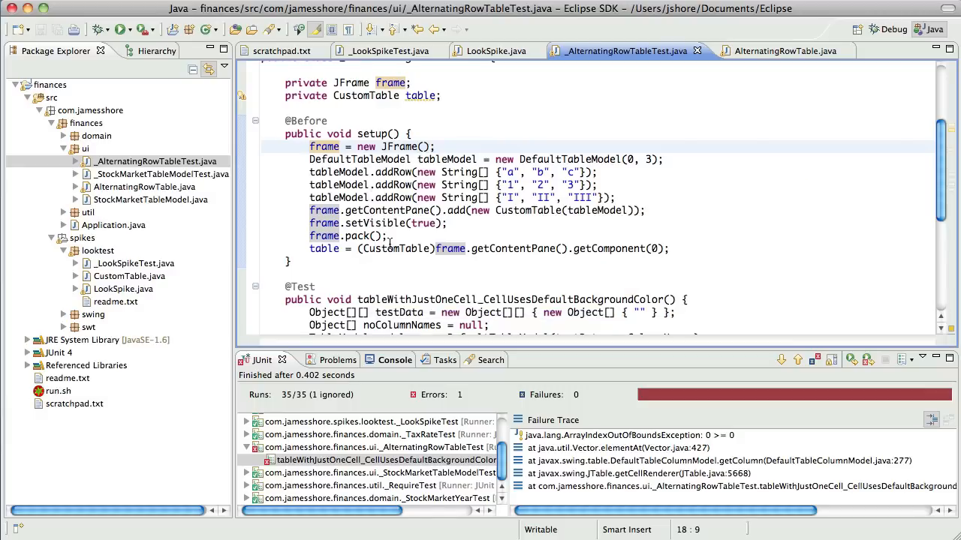
{"action": "scroll", "scroll_direction": "down", "scroll_amount": 3}
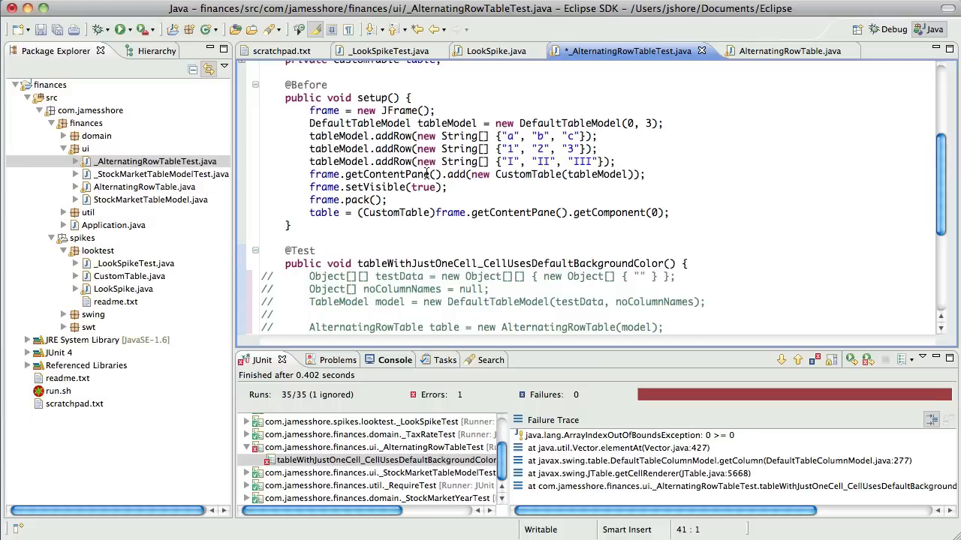
- Swap CustomTable for AlternatingRowTable in setup, save, and rerun all 35 tests
{"action": "scroll", "scroll_direction": "down", "scroll_amount": 3}
{"action": "type", "text": "AlternatingRow"}
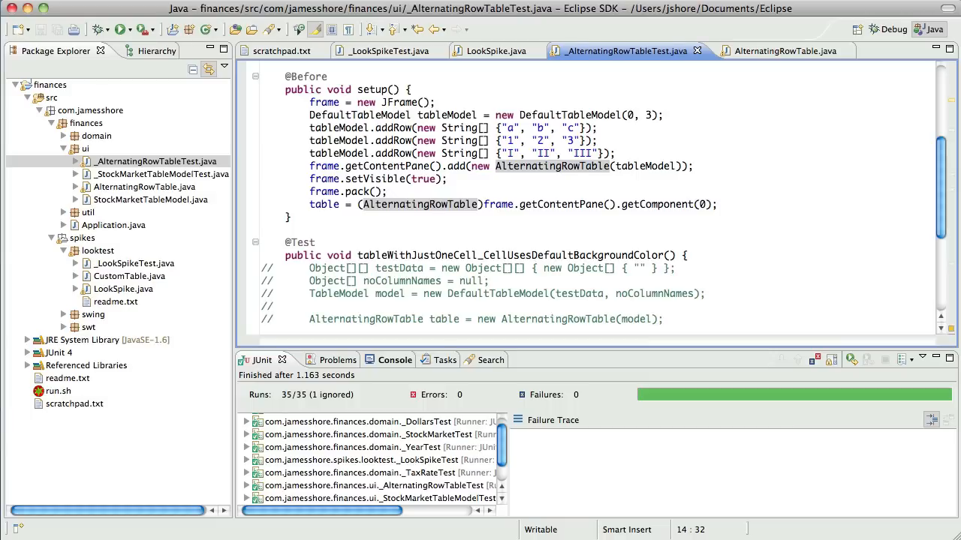
- Change AlternatingRowTable's DEFAULT_BACKGROUND_COLOR from WHITE to GREEN and save
{"action": "left_click", "coordinate": [775, 51]}
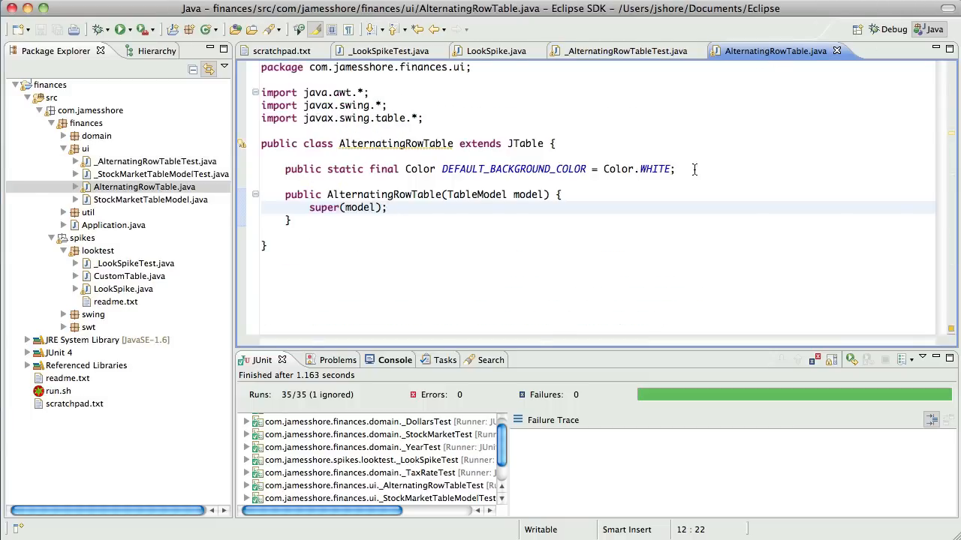
{"action": "type", "text": "GR"}
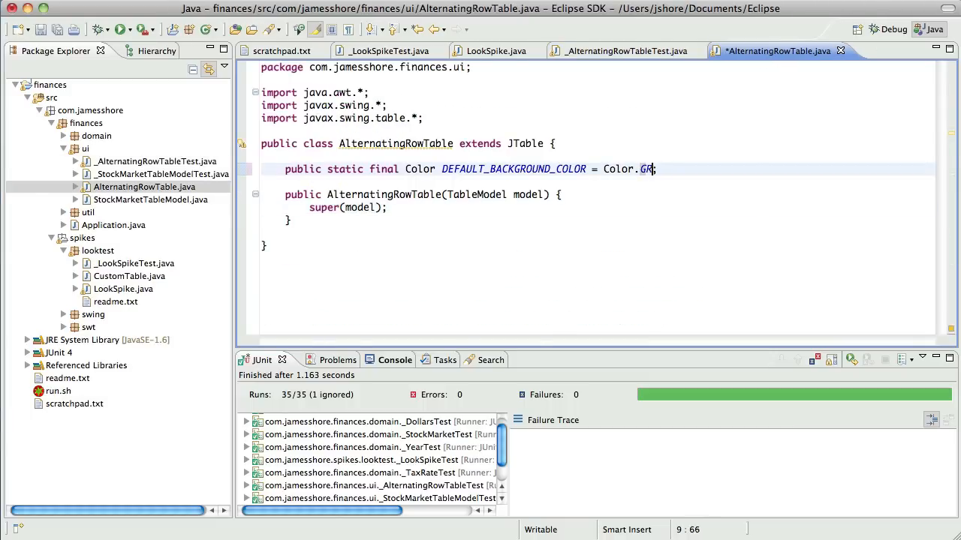
{"action": "type", "text": "EEN"}
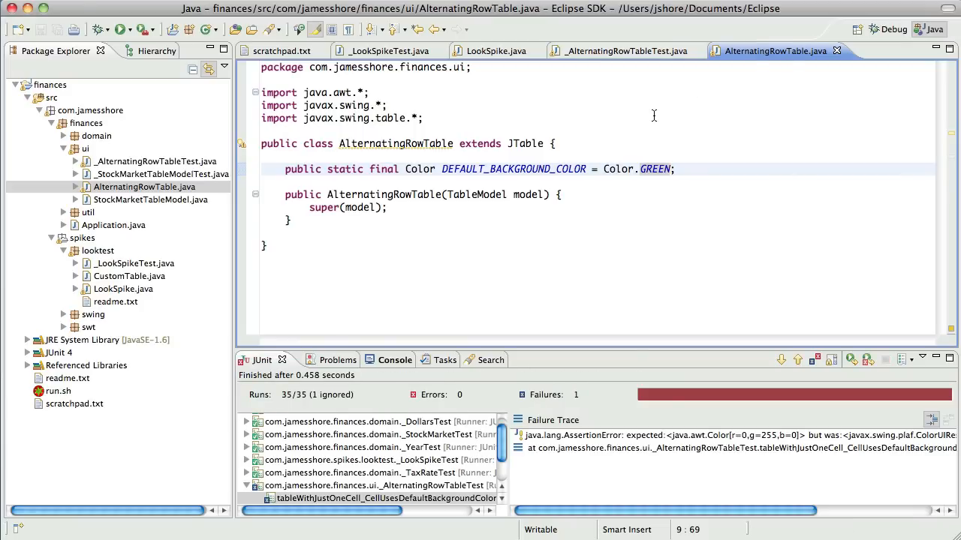
{"action": "double_click", "coordinate": [654, 169]}
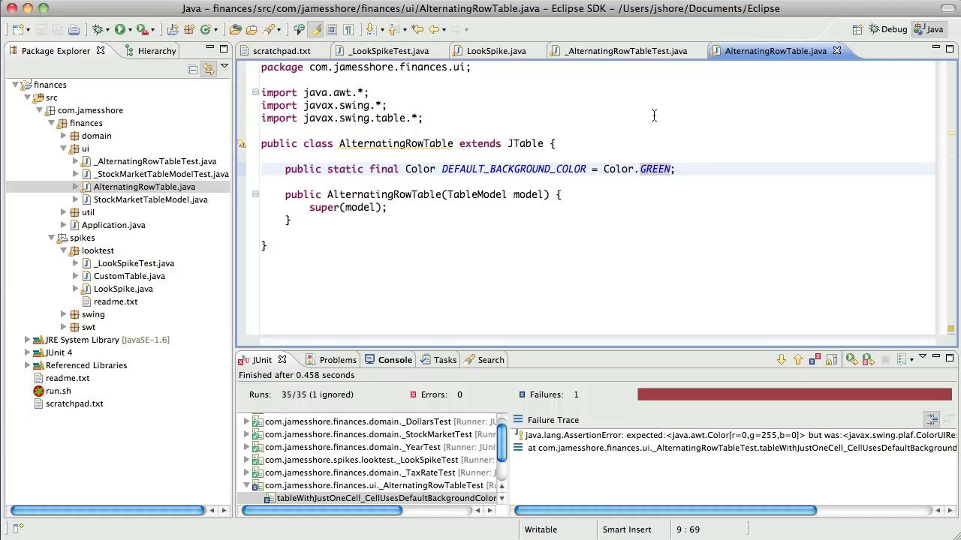
{"action": "mouse_move", "coordinate": [618, 196]}
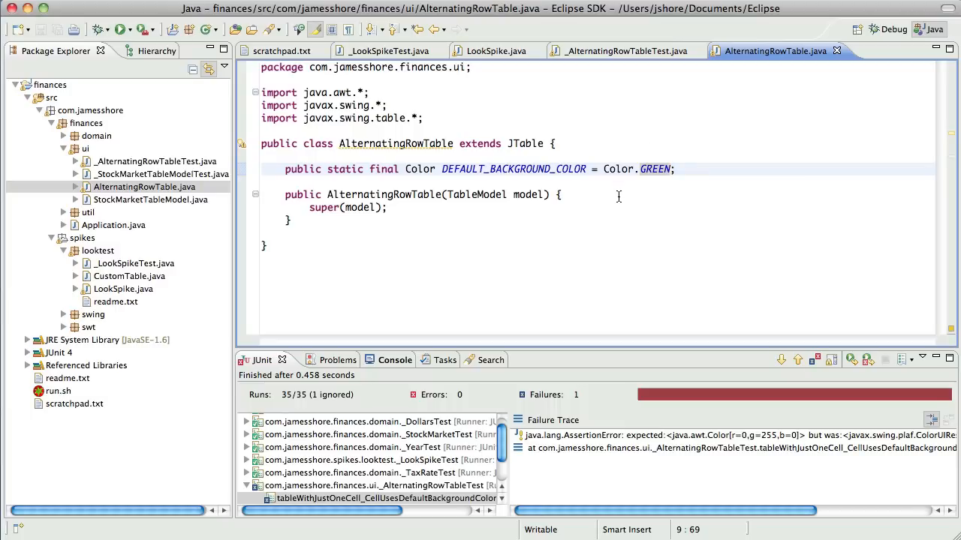
{"action": "left_click", "coordinate": [623, 50]}
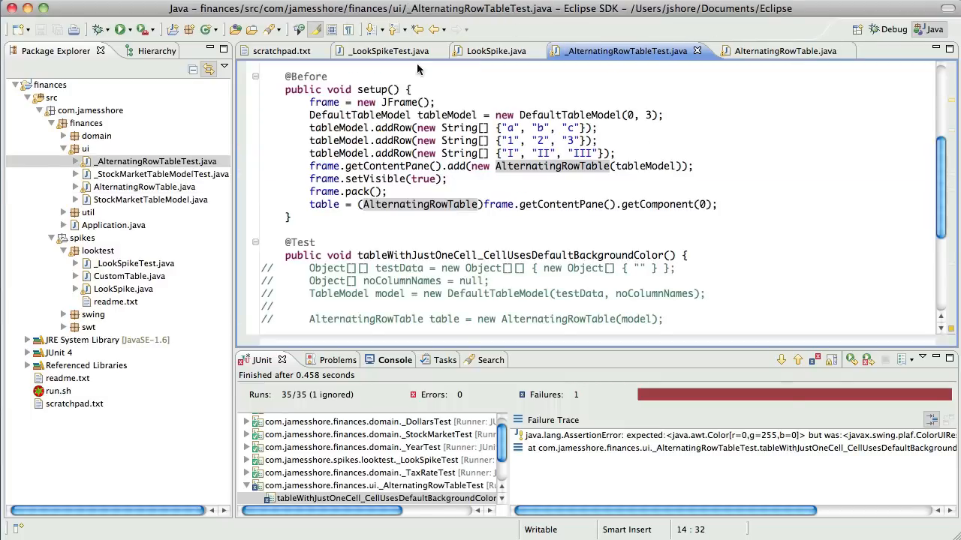
{"action": "left_click", "coordinate": [775, 49]}
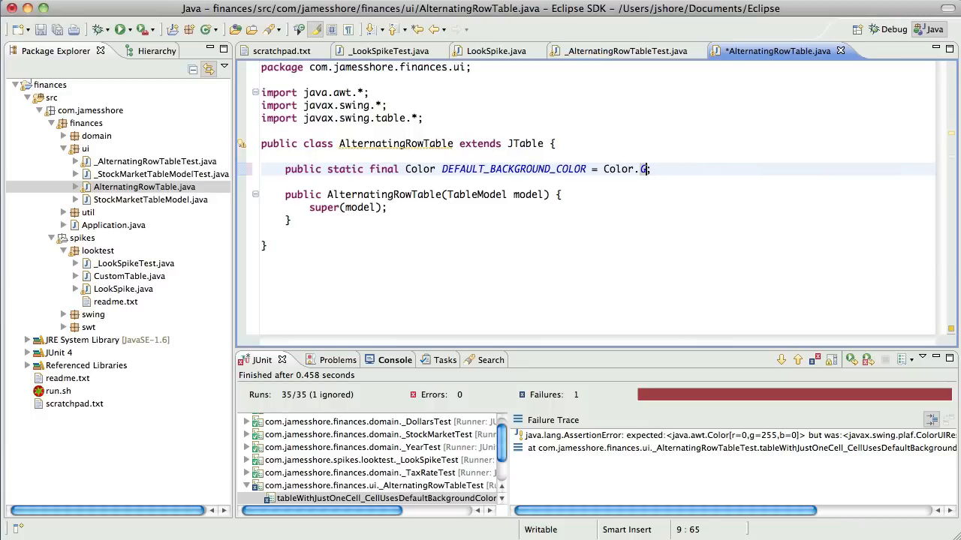
{"action": "type", "text": "WHITE"}
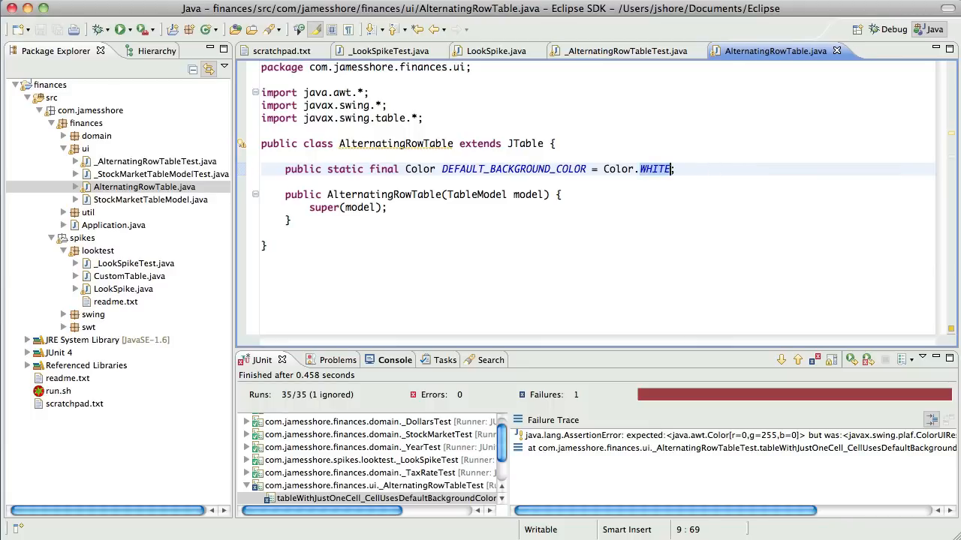
{"action": "type", "text": "GREEN"}
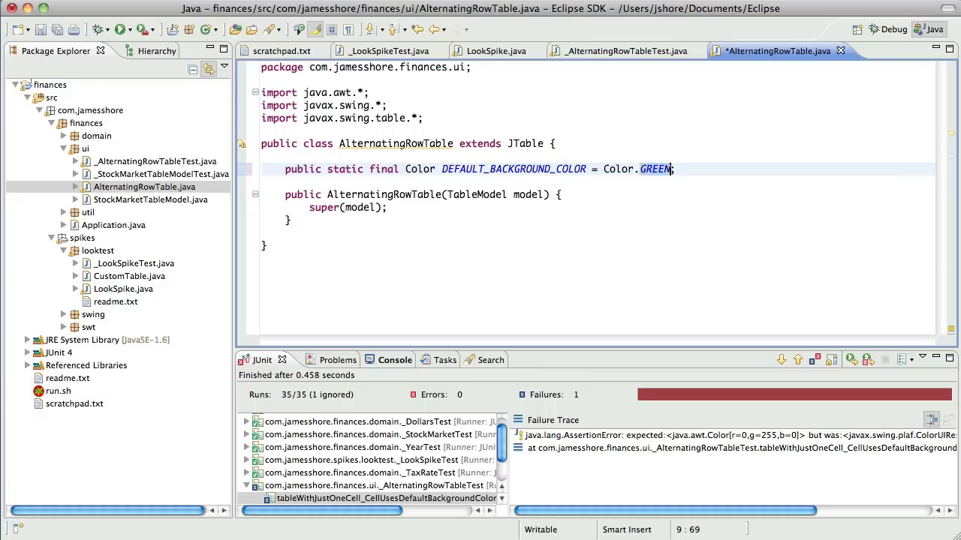
{"action": "key", "text": "cmd+s"}
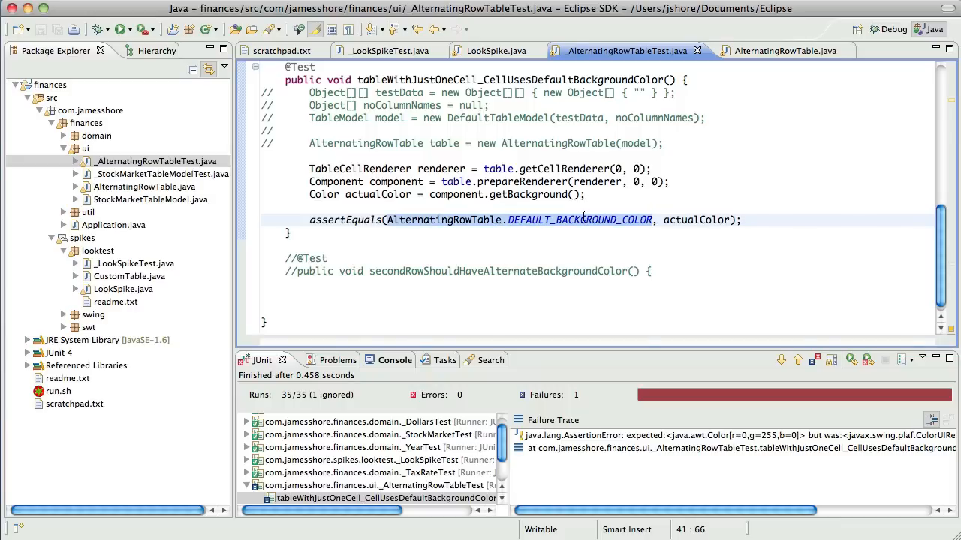
- Replace the assertion's DEFAULT_BACKGROUND_COLOR constant with Color.WHITE
{"action": "type", "text": "Color.WHITE, actualColor);"}
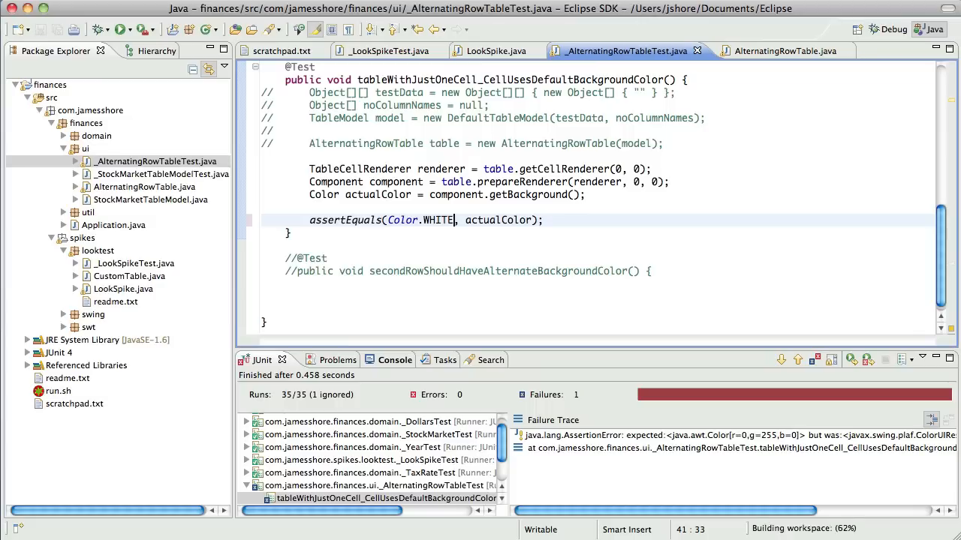
{"action": "double_click", "coordinate": [438, 219]}
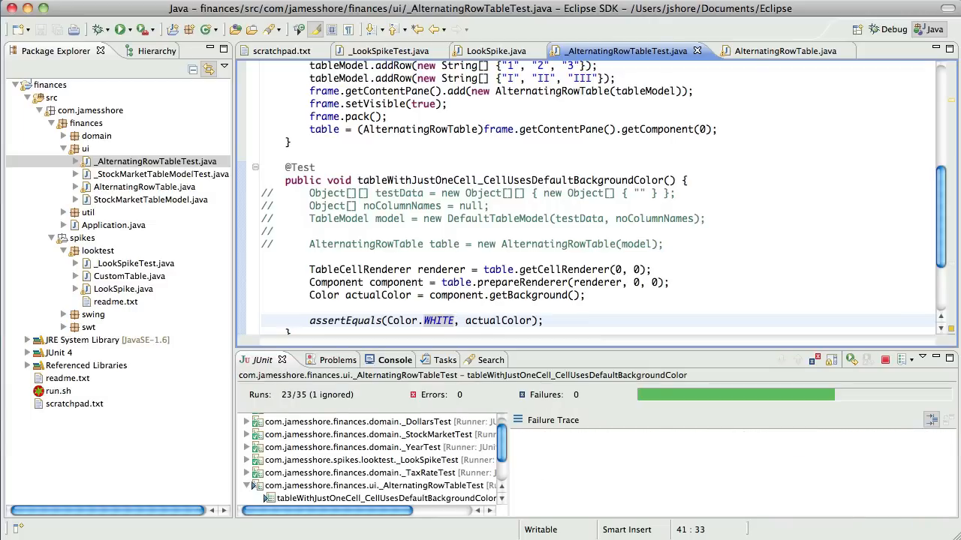
{"action": "mouse_move", "coordinate": [430, 151]}
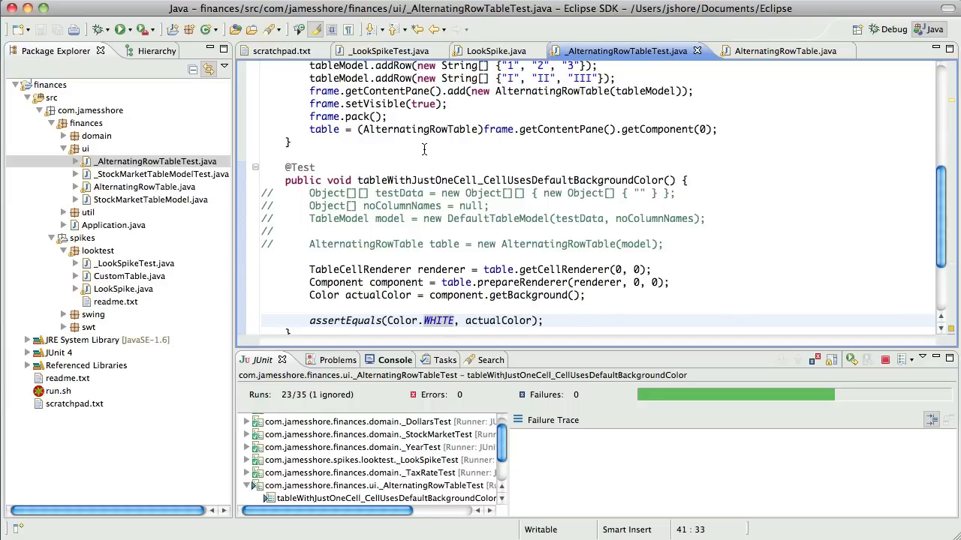
{"action": "mouse_move", "coordinate": [454, 155]}
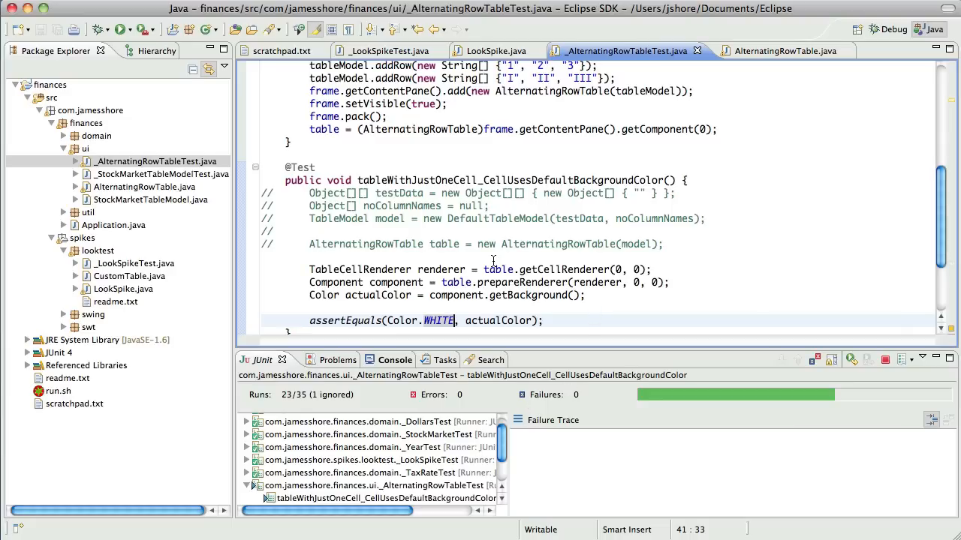
{"action": "mouse_move", "coordinate": [618, 404]}
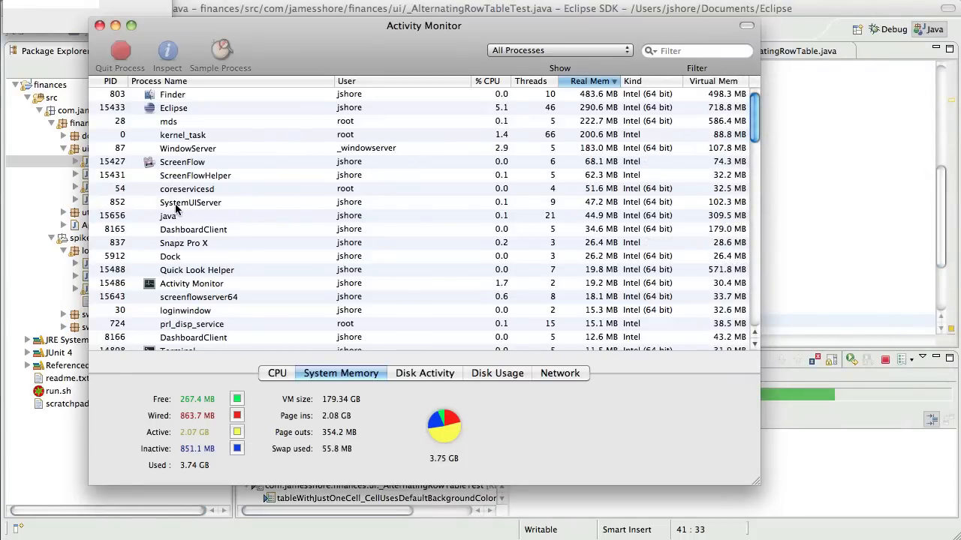
- Select the java process in Activity Monitor and switch back to Eclipse
{"action": "left_click", "coordinate": [168, 216]}
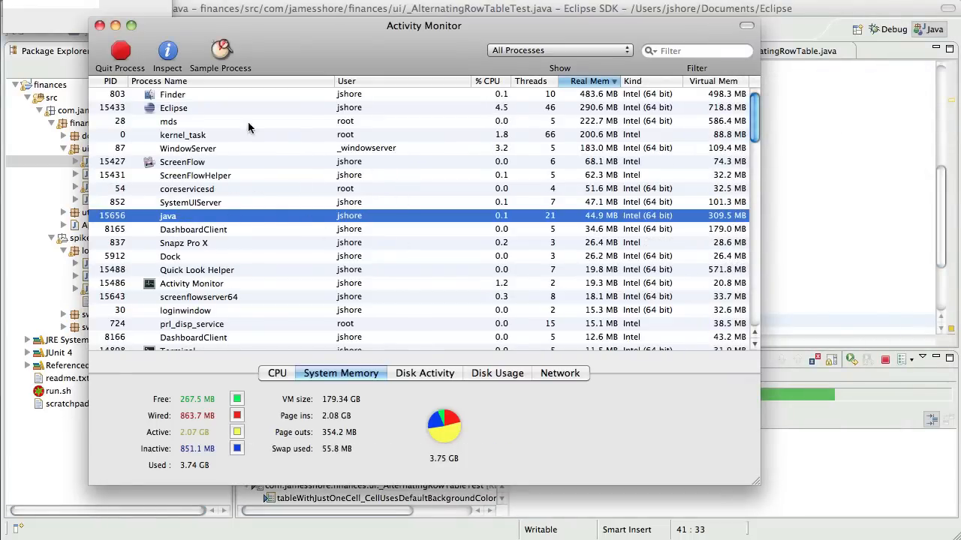
{"action": "left_click", "coordinate": [119, 45]}
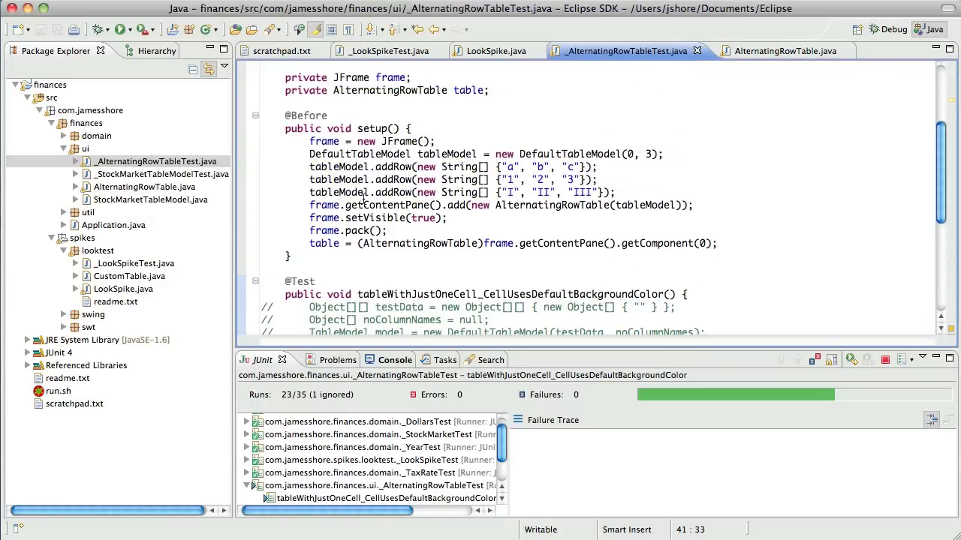
{"action": "scroll", "scroll_direction": "down", "scroll_amount": 3}
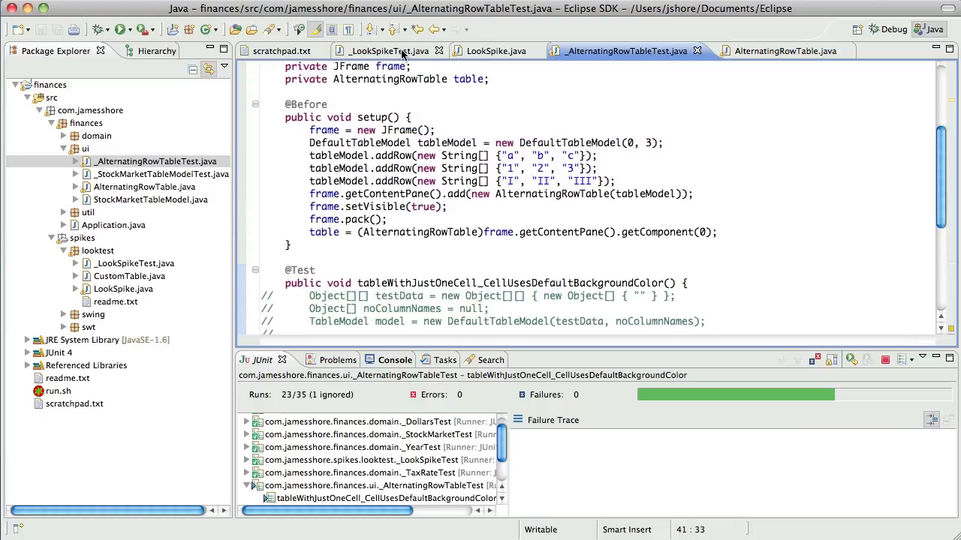
{"action": "left_click", "coordinate": [387, 51]}
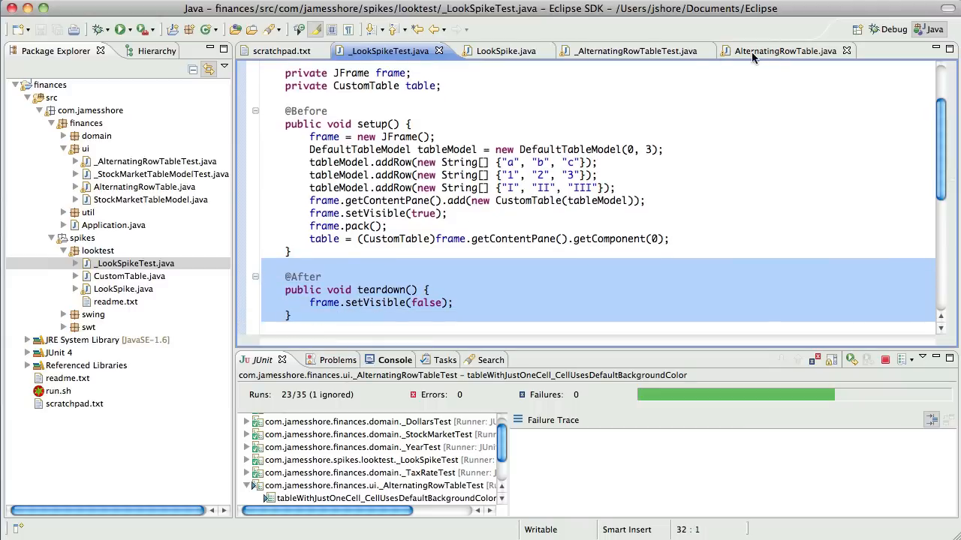
{"action": "left_click", "coordinate": [634, 50]}
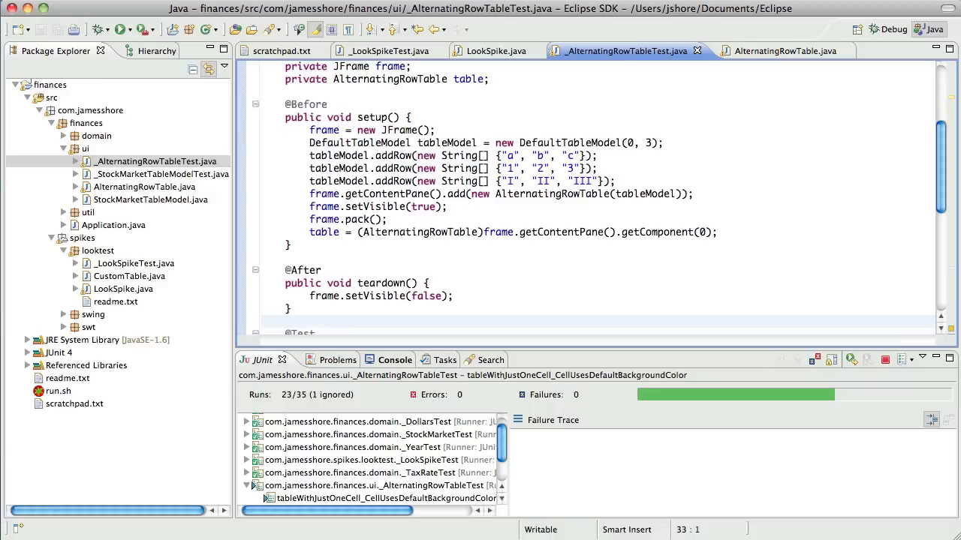
{"action": "left_click", "coordinate": [120, 29]}
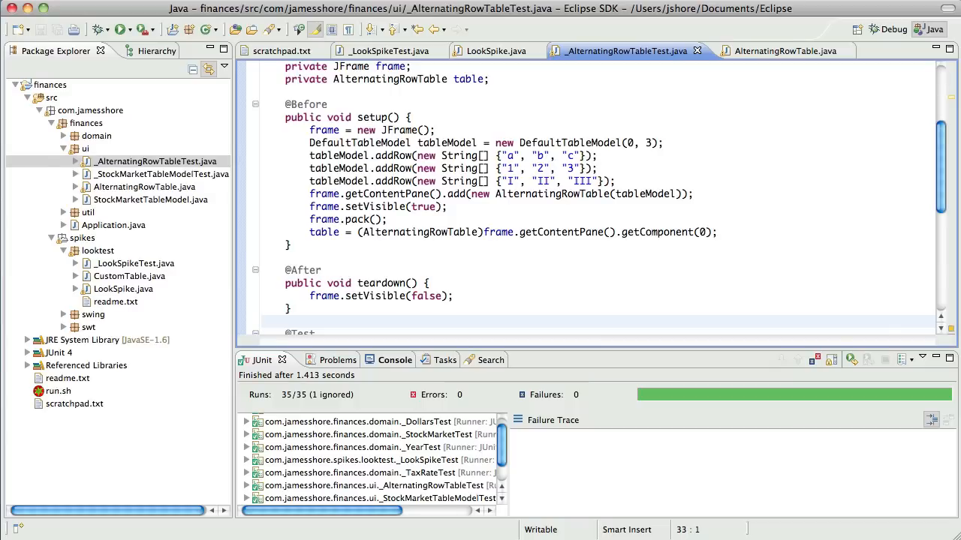
{"action": "mouse_move", "coordinate": [351, 296]}
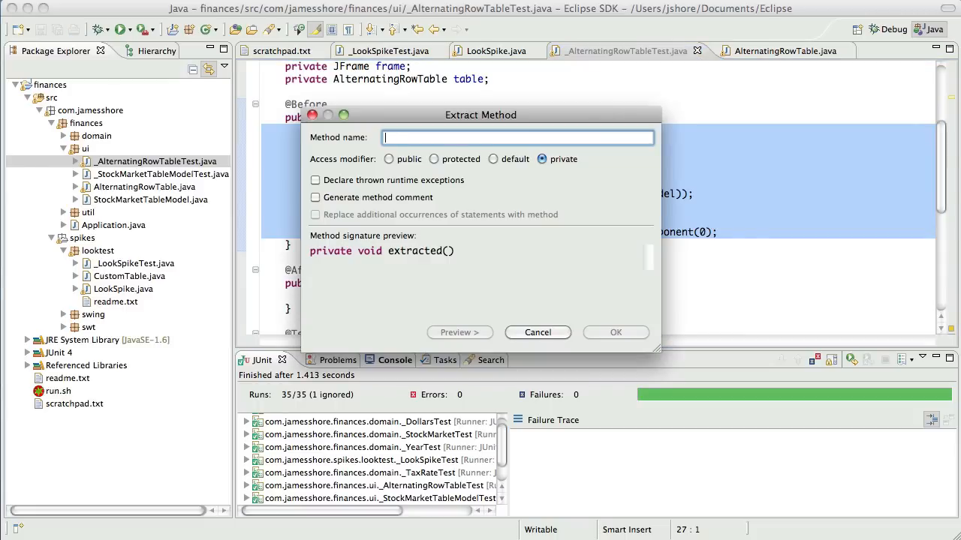
- Extract the setup body into a new method named getNewTable
{"action": "type", "text": "Get"}
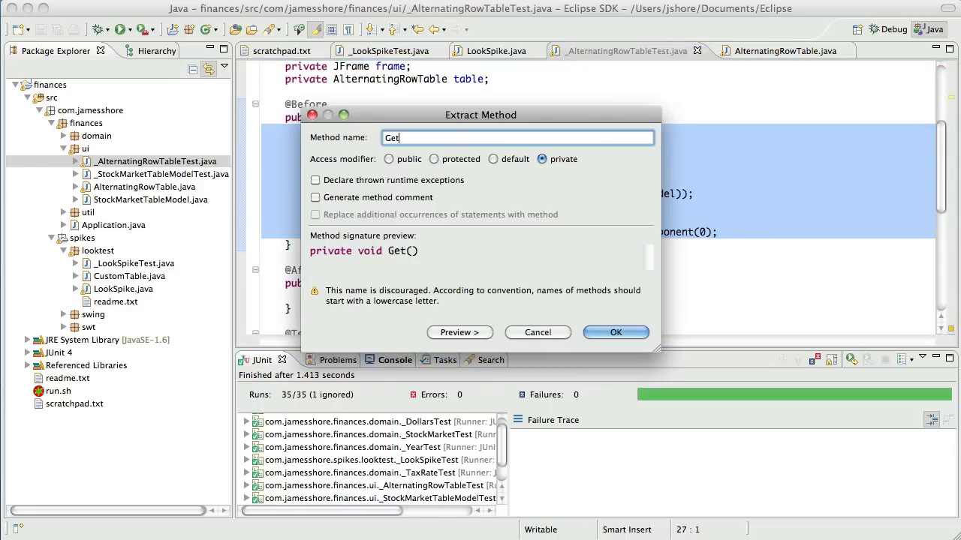
{"action": "type", "text": "NewTable"}
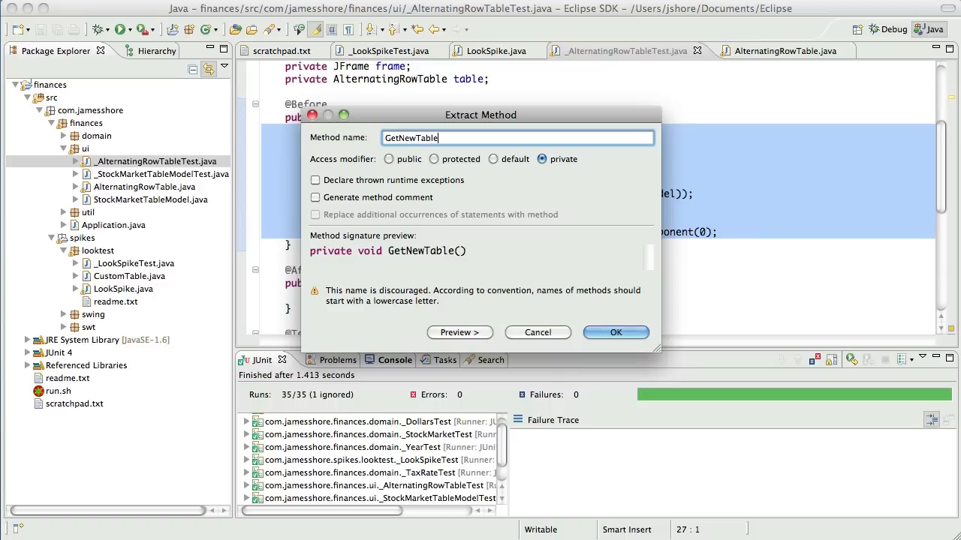
{"action": "left_click", "coordinate": [616, 332]}
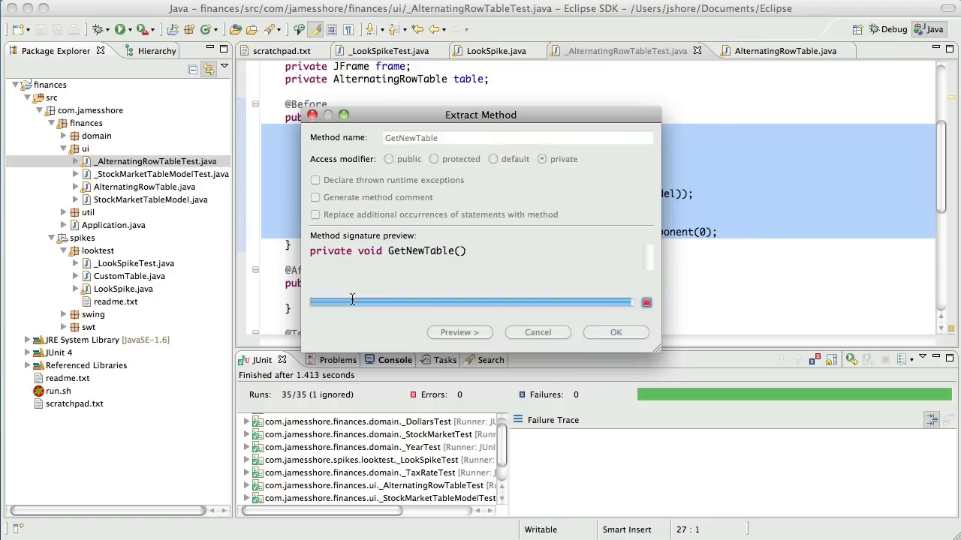
{"action": "left_click", "coordinate": [615, 333]}
{"action": "type", "text": "g"}
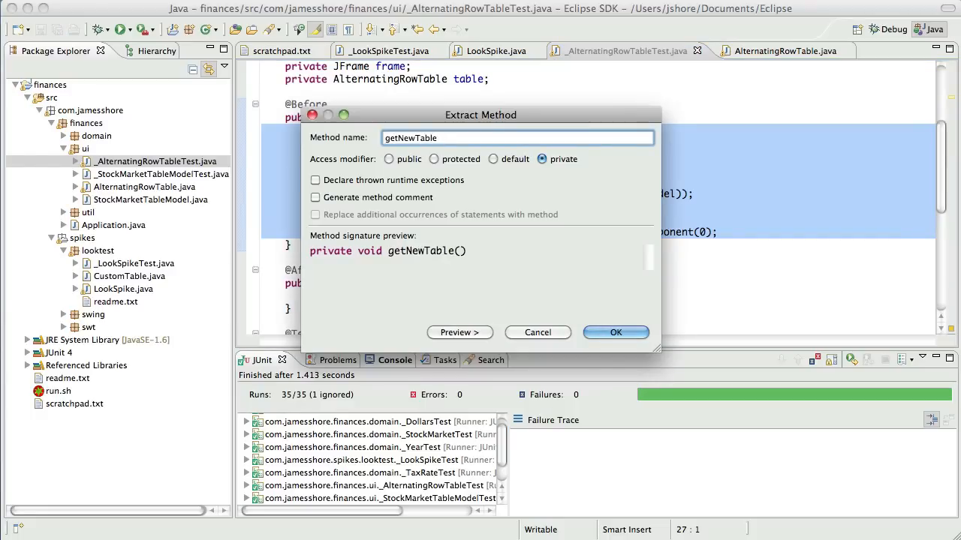
{"action": "left_click", "coordinate": [615, 332]}
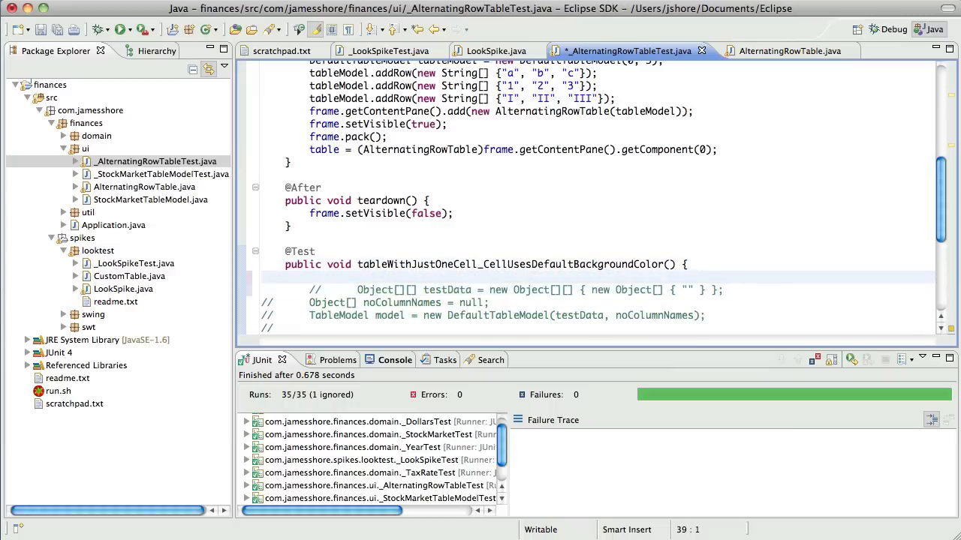
- Add a getNewTable(); call as the first line of tableWithJustOneCell_CellUsesDefaultBackgroundColor
{"action": "type", "text": "getNewTable();"}
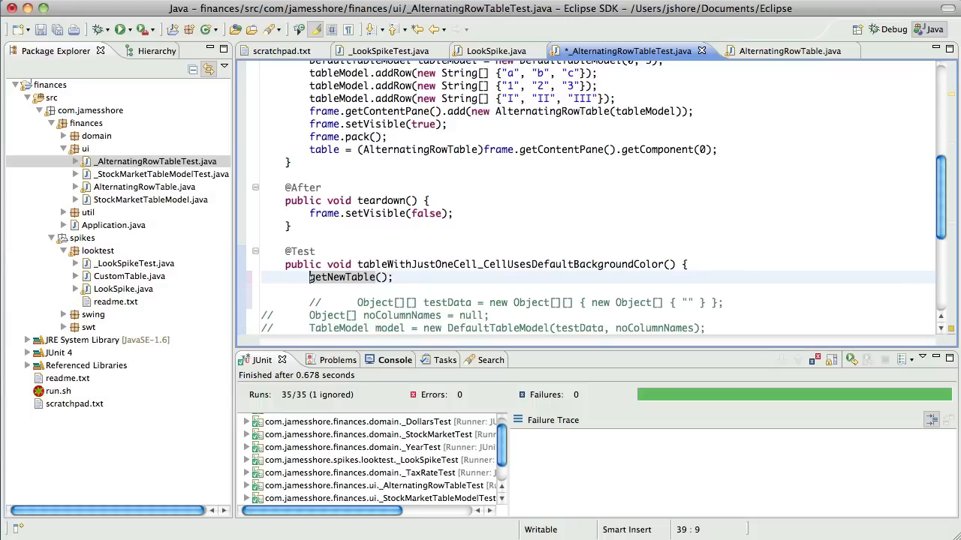
{"action": "type", "text": "table"}
{"action": "type", "text": "return t"}
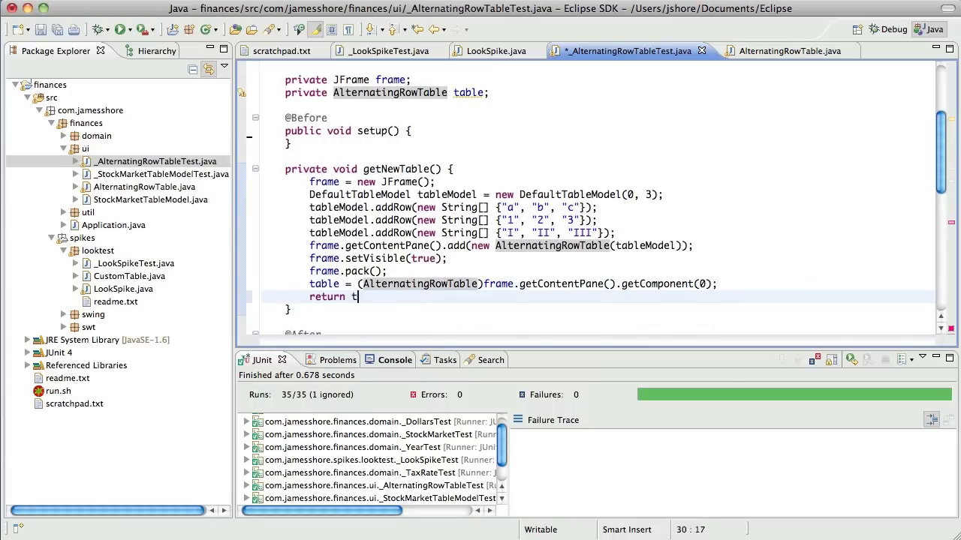
- Make getNewTable return the JTable, then rerun JUnit to confirm all 35 tests pass
{"action": "type", "text": "able;"}
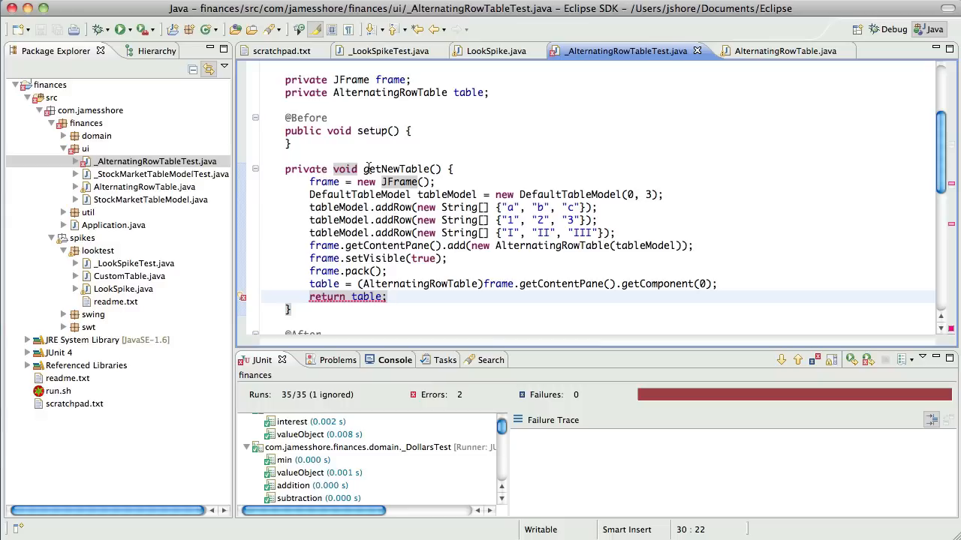
{"action": "type", "text": "JTable"}
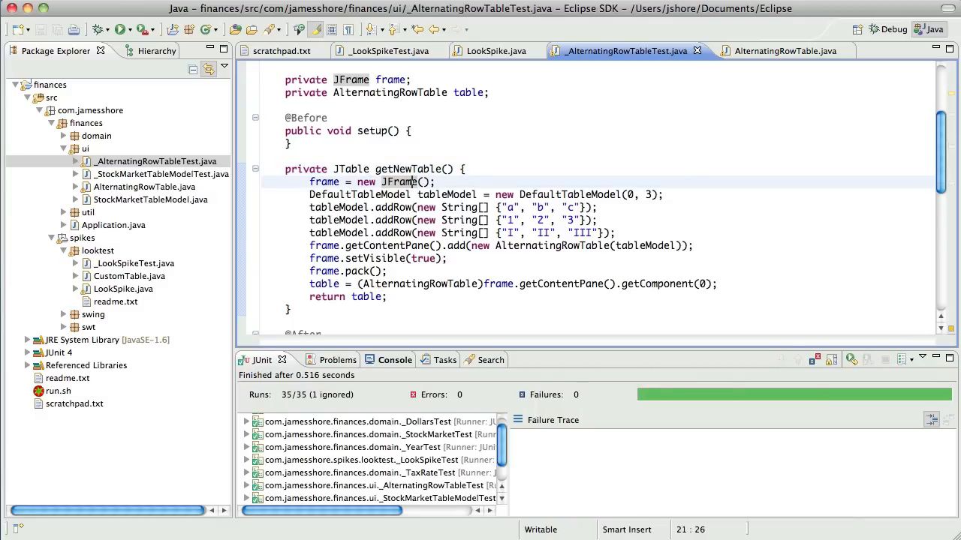
{"action": "mouse_move", "coordinate": [417, 263]}
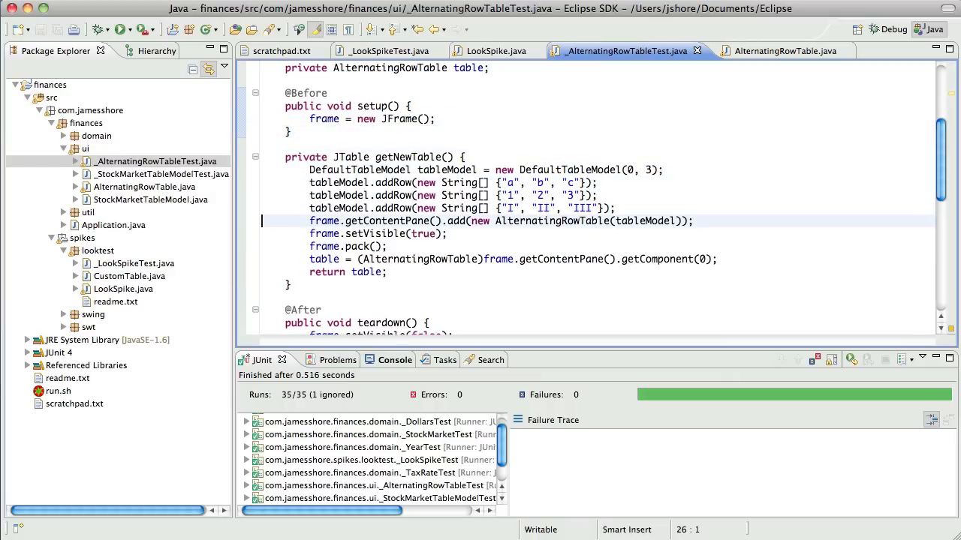
{"action": "scroll", "scroll_direction": "down", "scroll_amount": 3}
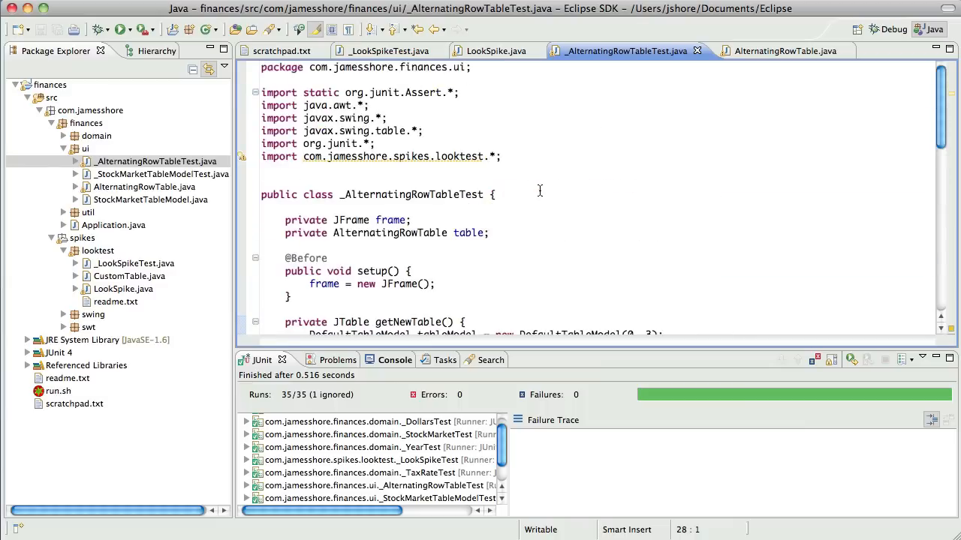
{"action": "scroll", "scroll_direction": "down", "scroll_amount": 3}
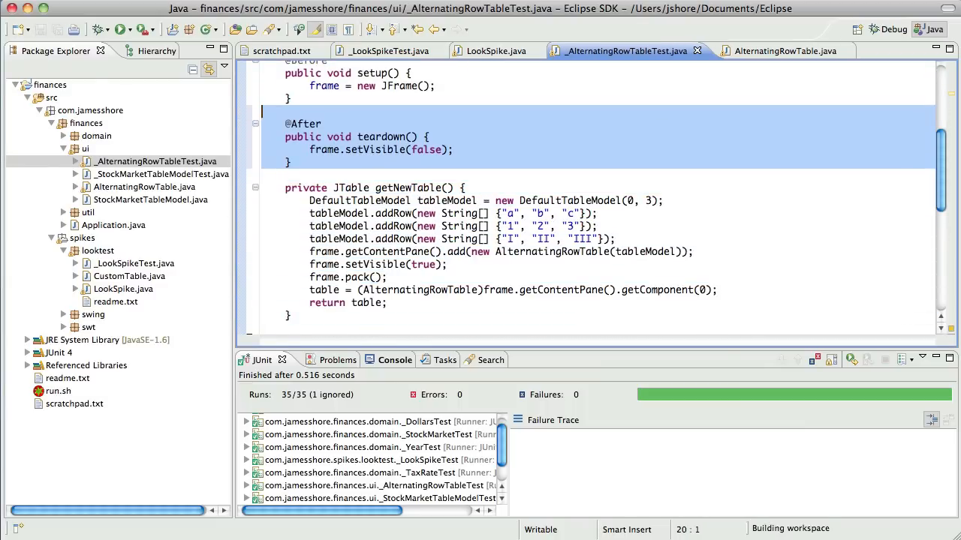
{"action": "left_click", "coordinate": [117, 29]}
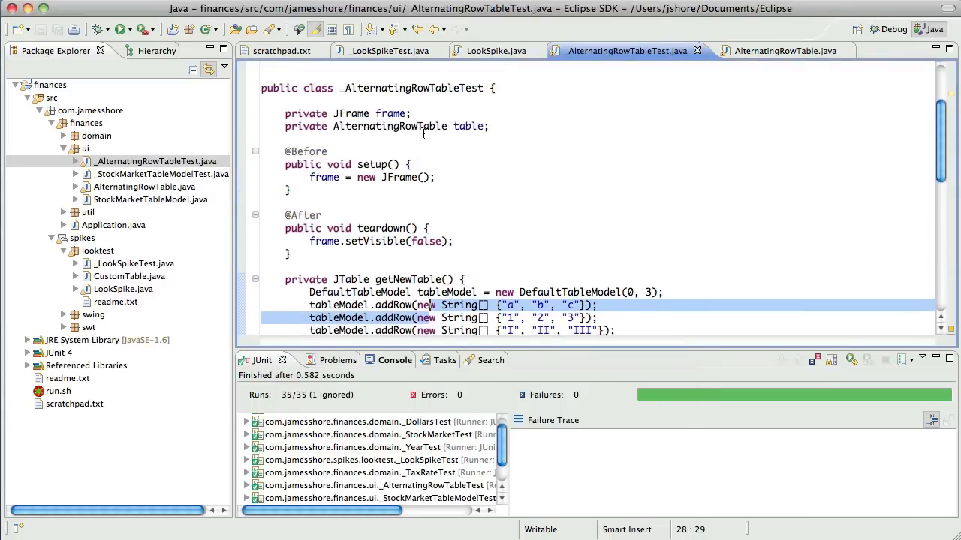
{"action": "mouse_move", "coordinate": [420, 127]}
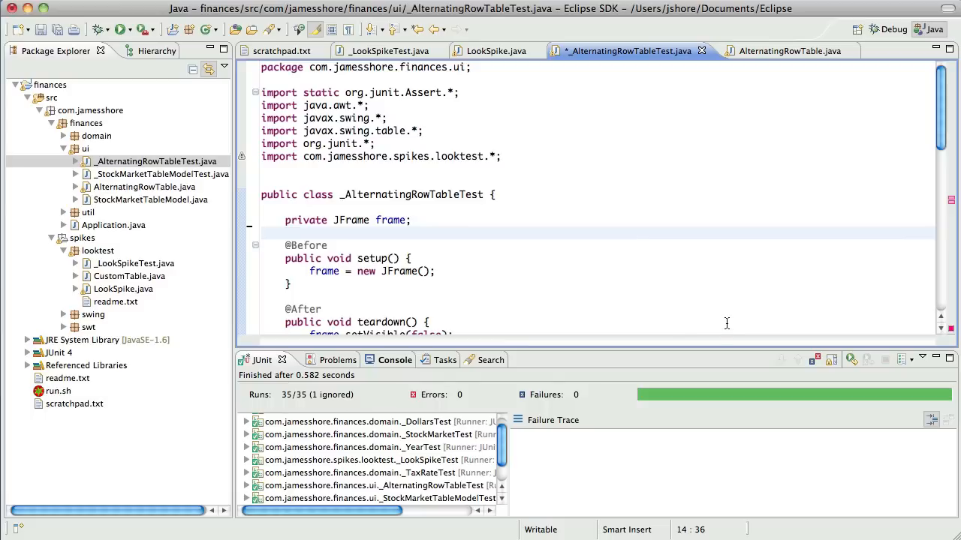
- Delete the table field, save, and declare table as a local JTable in getNewTable
{"action": "key", "text": "Cmd+s"}
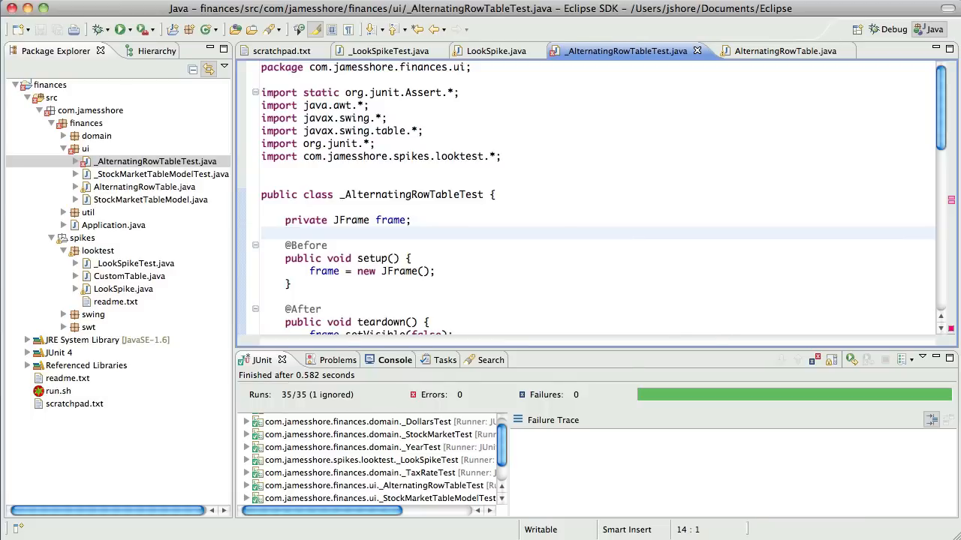
{"action": "mouse_move", "coordinate": [534, 220]}
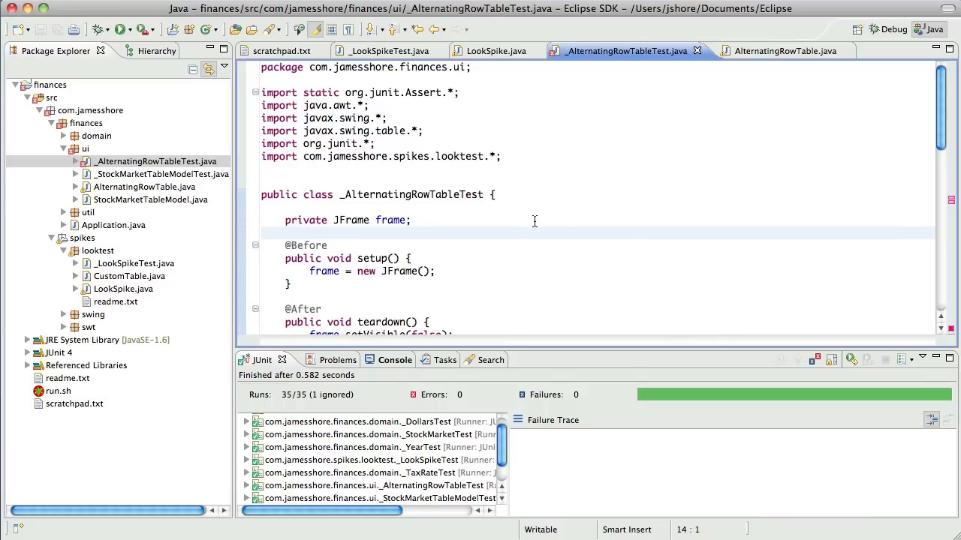
{"action": "scroll", "scroll_direction": "down", "scroll_amount": 3}
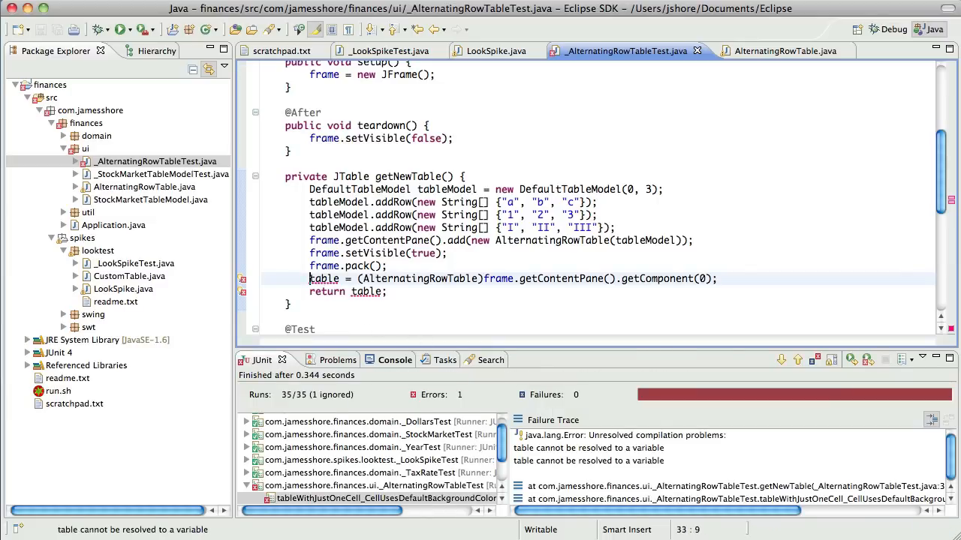
{"action": "type", "text": "JTable"}
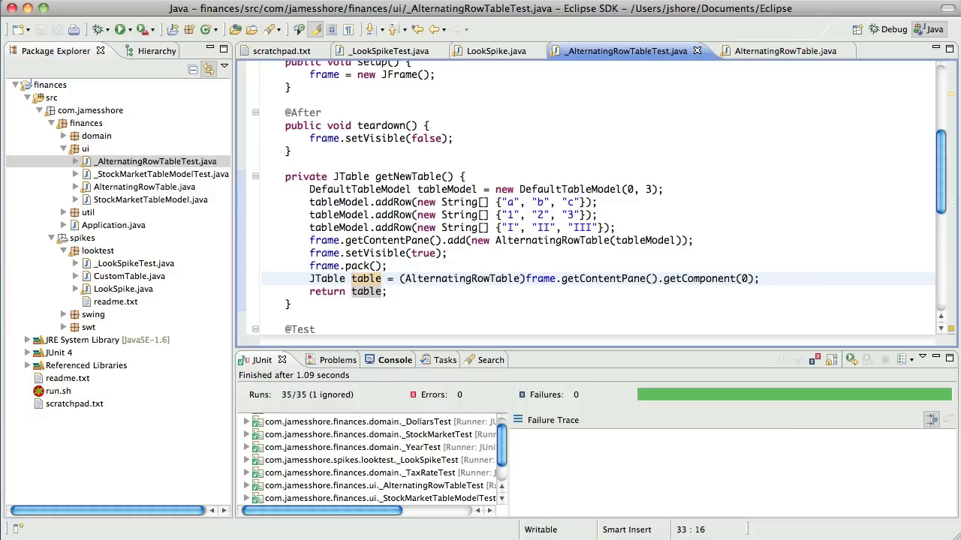
- Extract the DefaultTableModel setup lines into a private method named tableModel
{"action": "double_click", "coordinate": [446, 189]}
{"action": "type", "text": "tableMod"}
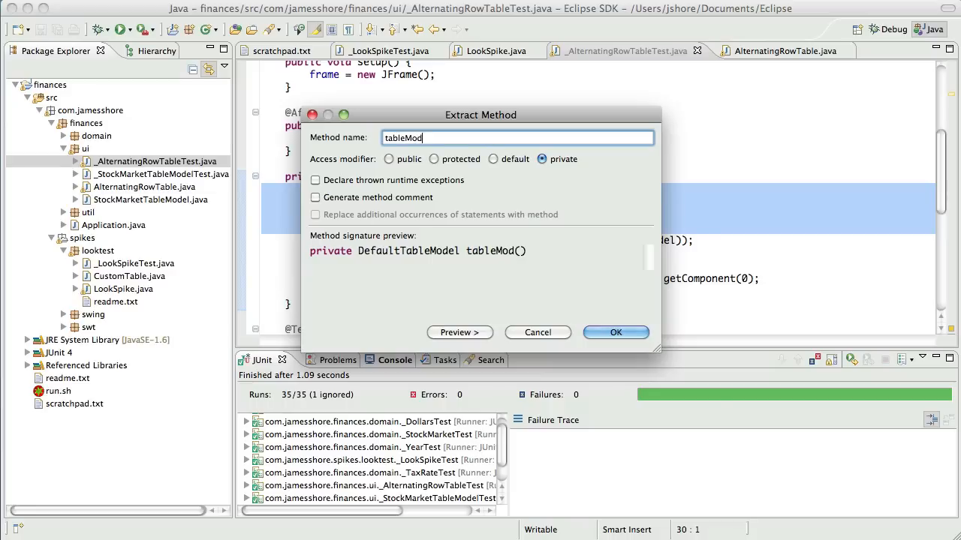
{"action": "left_click", "coordinate": [615, 333]}
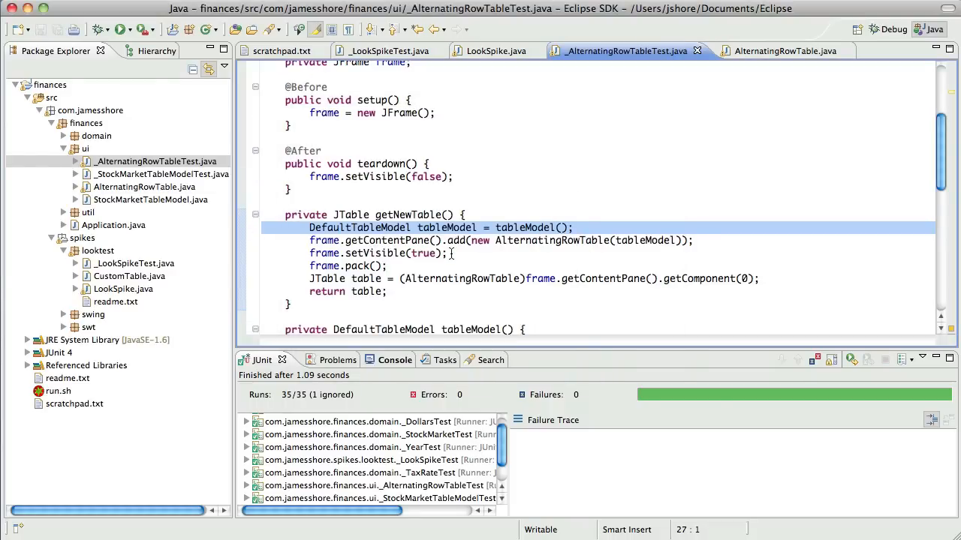
{"action": "scroll", "scroll_direction": "down", "scroll_amount": 3}
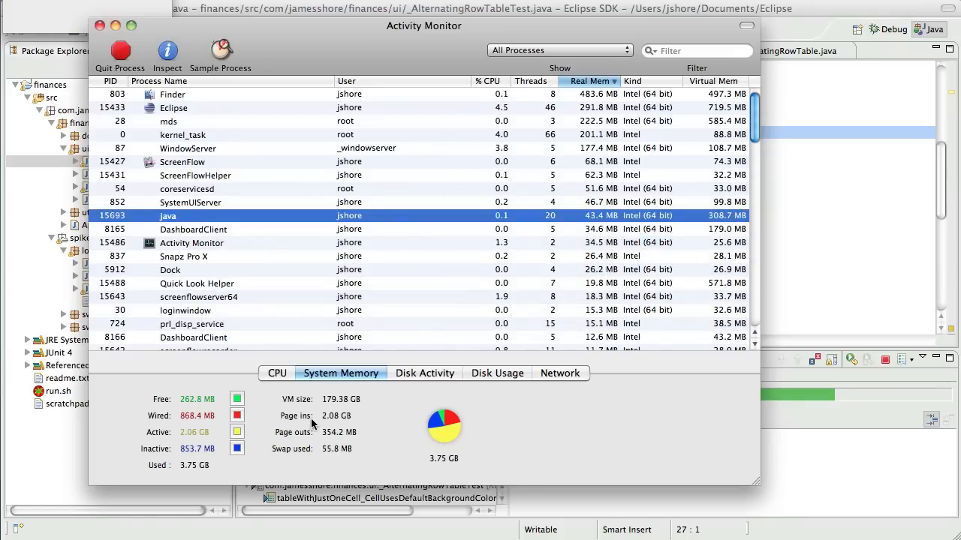
- Quit the leftover java process in Activity Monitor and confirm
{"action": "left_click", "coordinate": [119, 49]}
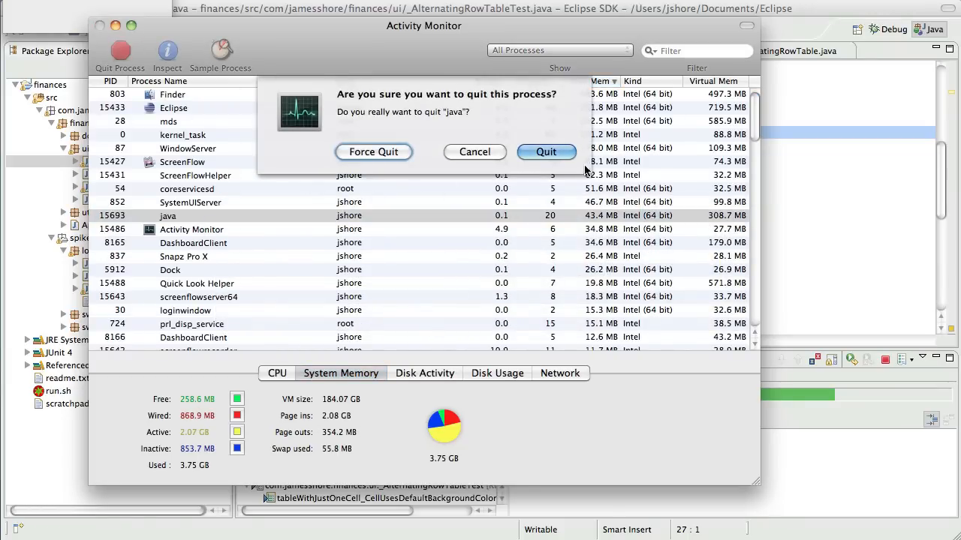
{"action": "left_click", "coordinate": [545, 151]}
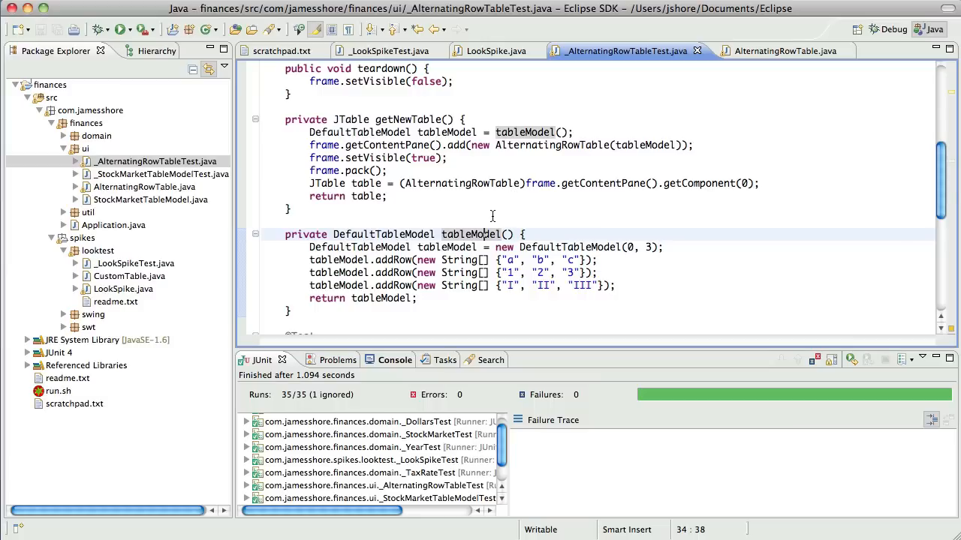
- Give getNewTable a TableModel parameter and pass tableModel() from the one-cell test
{"action": "type", "text": "T"}
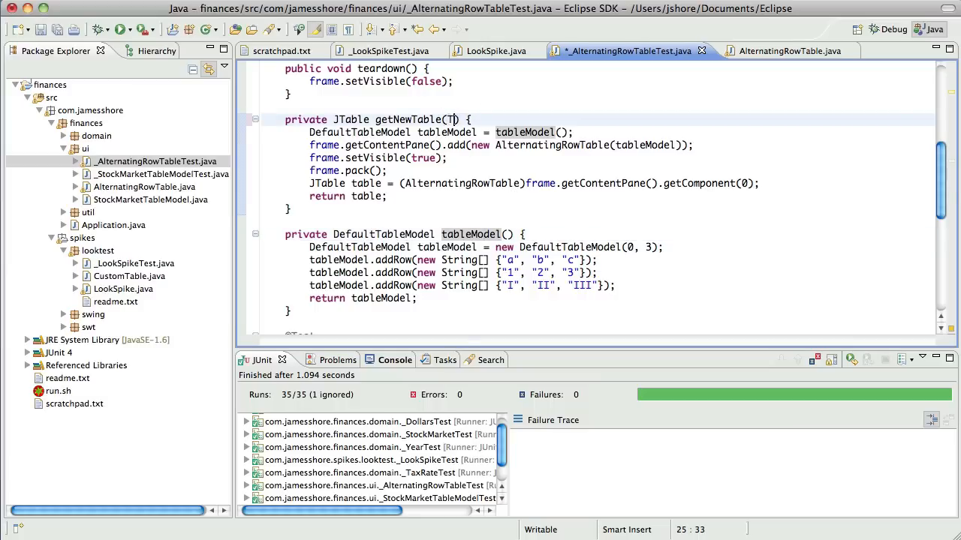
{"action": "type", "text": "ableModel tableModel"}
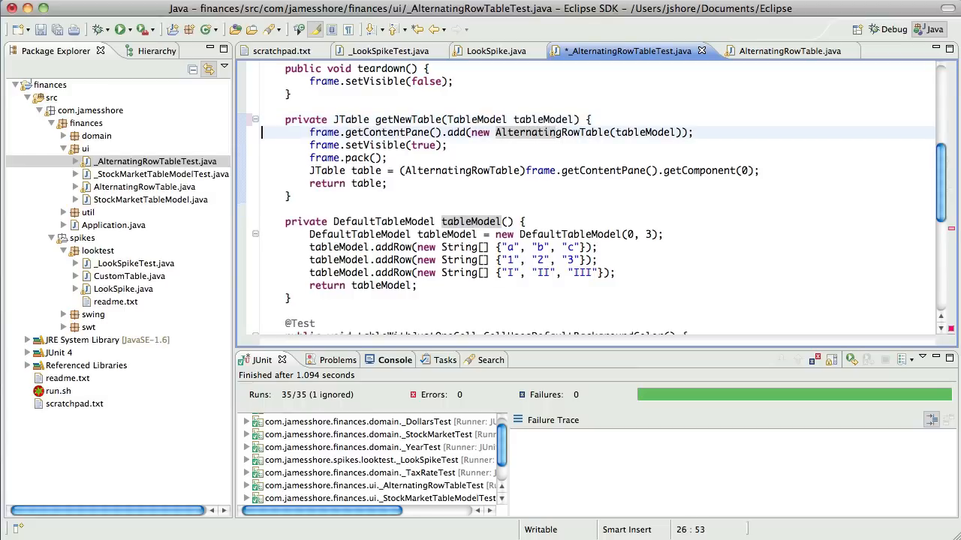
{"action": "scroll", "scroll_direction": "down", "scroll_amount": 3}
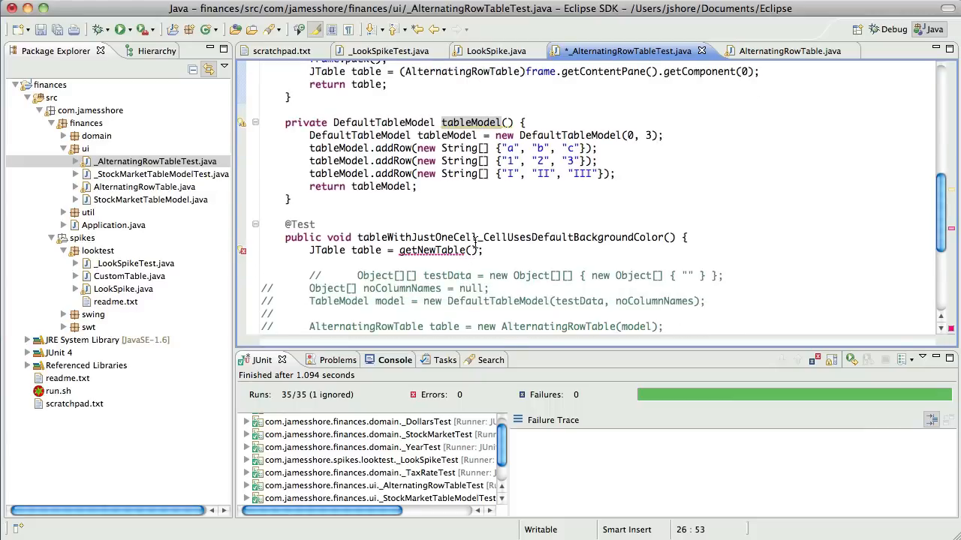
{"action": "left_click", "coordinate": [475, 250]}
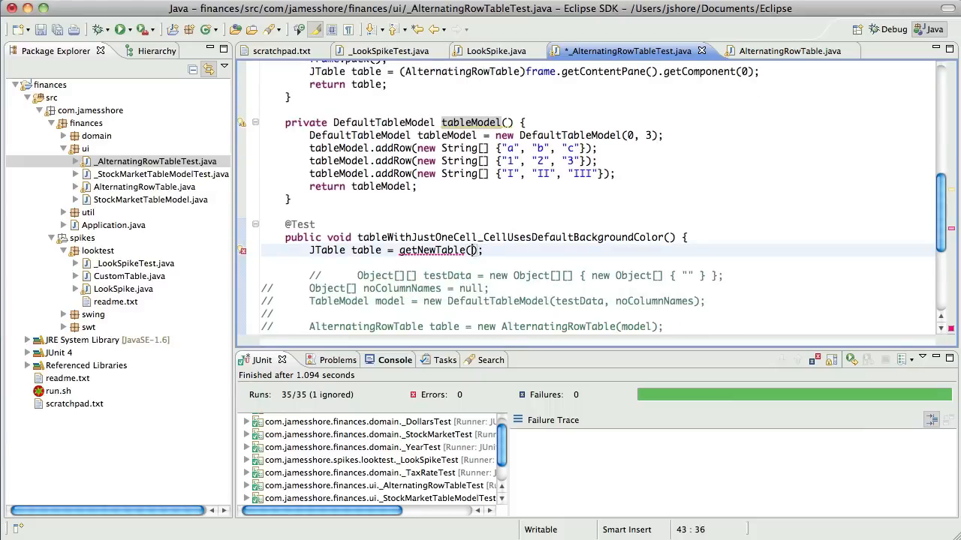
{"action": "type", "text": "tableModel()"}
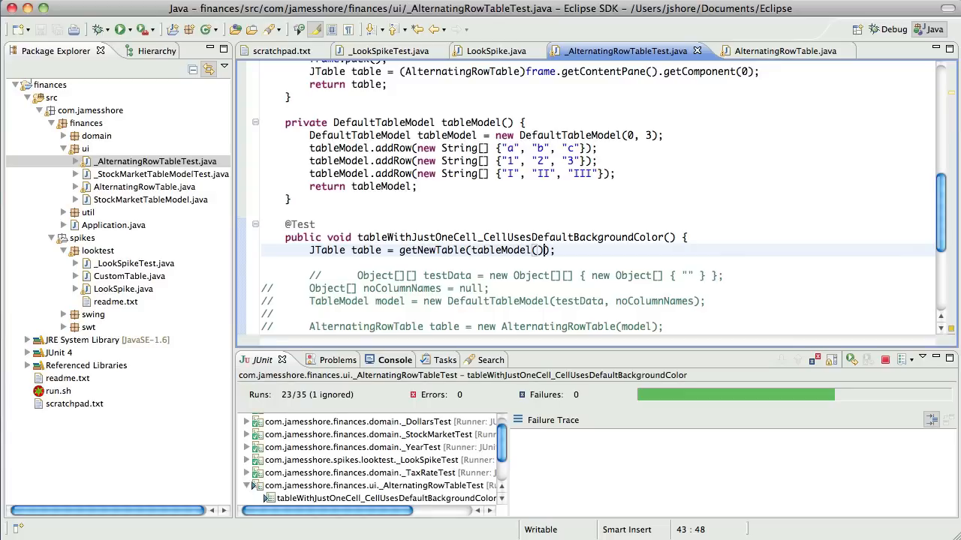
{"action": "key", "text": "Ctrl+Space"}
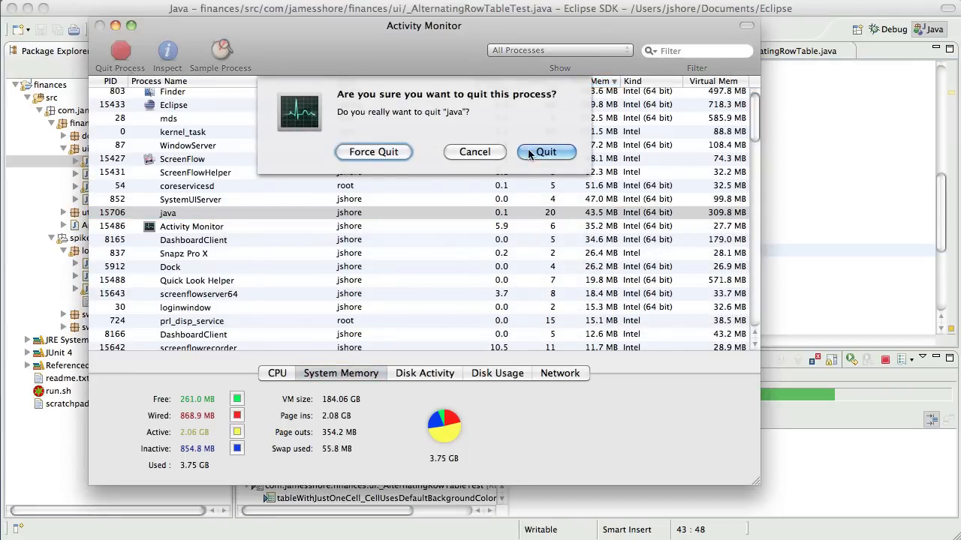
- Confirm quitting the hung java process in Activity Monitor
{"action": "left_click", "coordinate": [546, 152]}
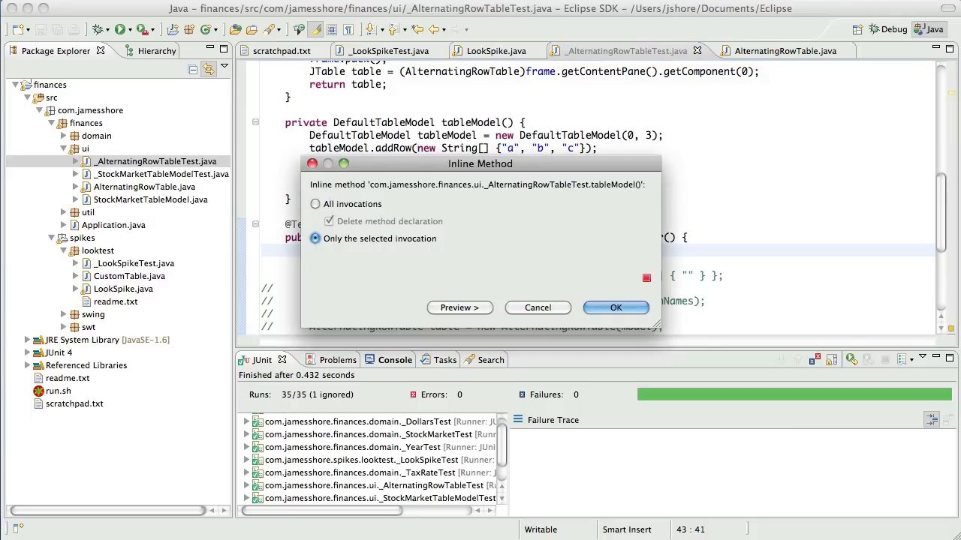
- Try inlining only the selected tableModel() call, then cancel when the refactoring is refused
{"action": "left_click", "coordinate": [616, 307]}
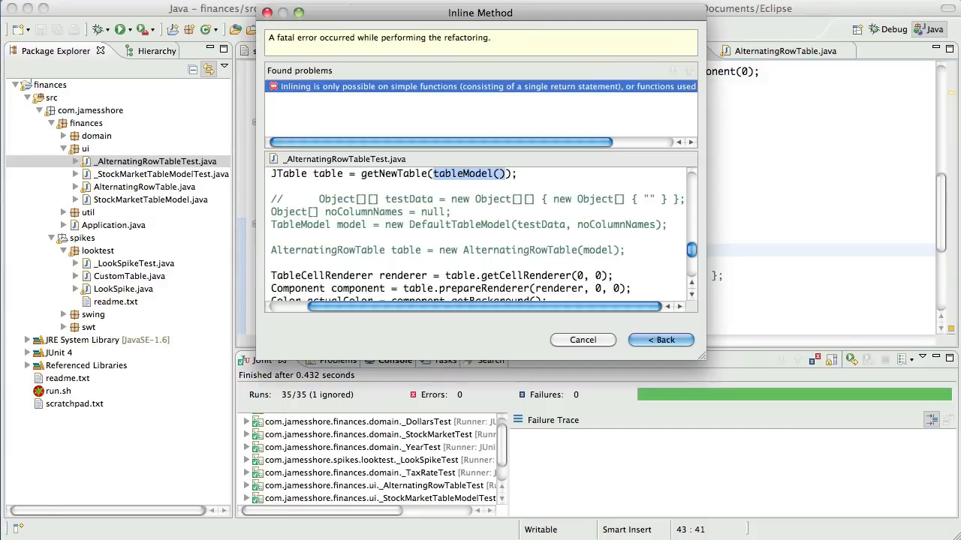
{"action": "left_click", "coordinate": [583, 340]}
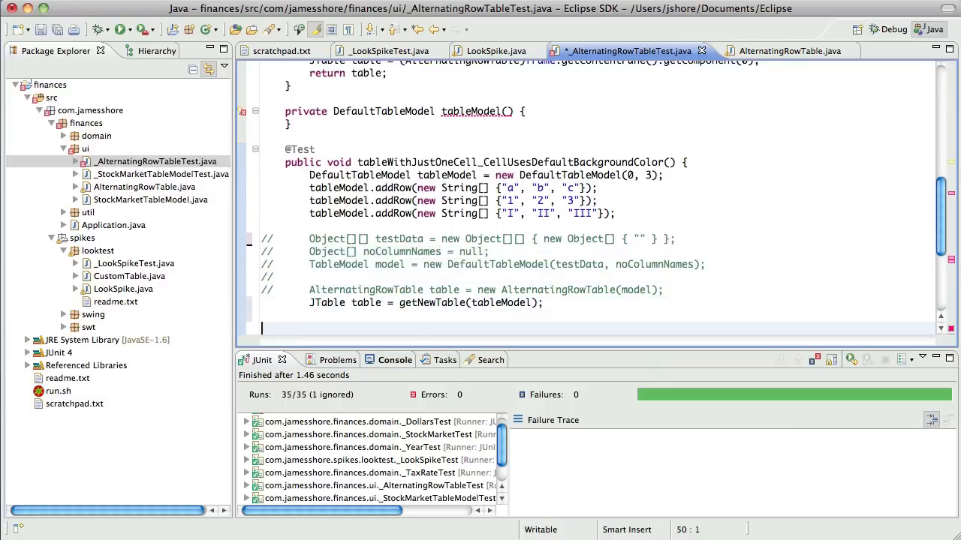
- Restore the renderer line 'TableCellRenderer renderer = table.getCellRenderer(0, 0);' and check tableModel's uses
{"action": "type", "text": "TableCellRenderer renderer = table.getCellRenderer(0, 0);"}
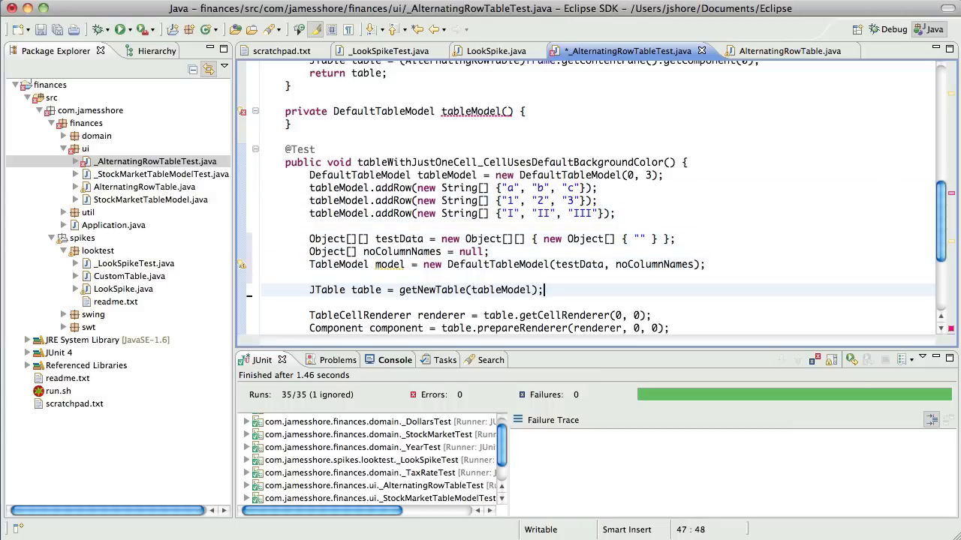
{"action": "double_click", "coordinate": [446, 175]}
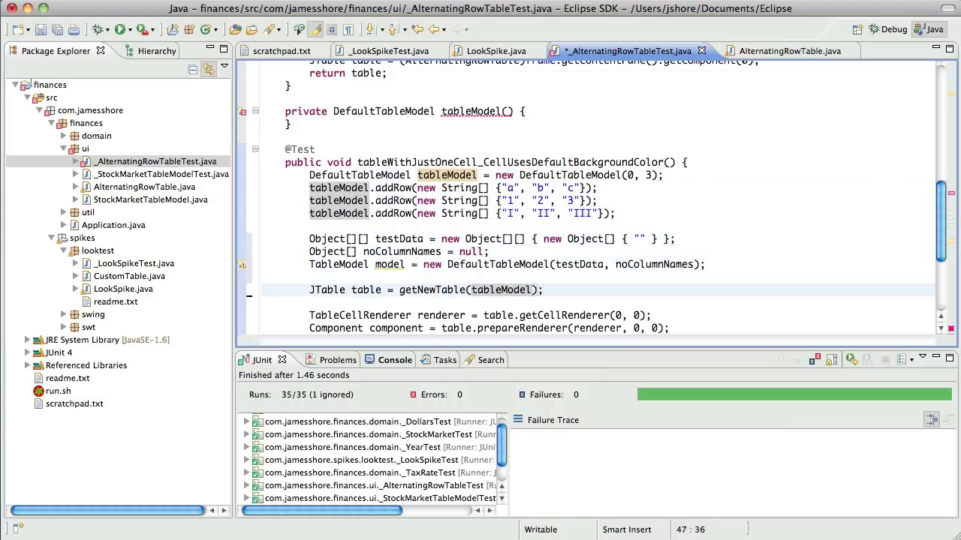